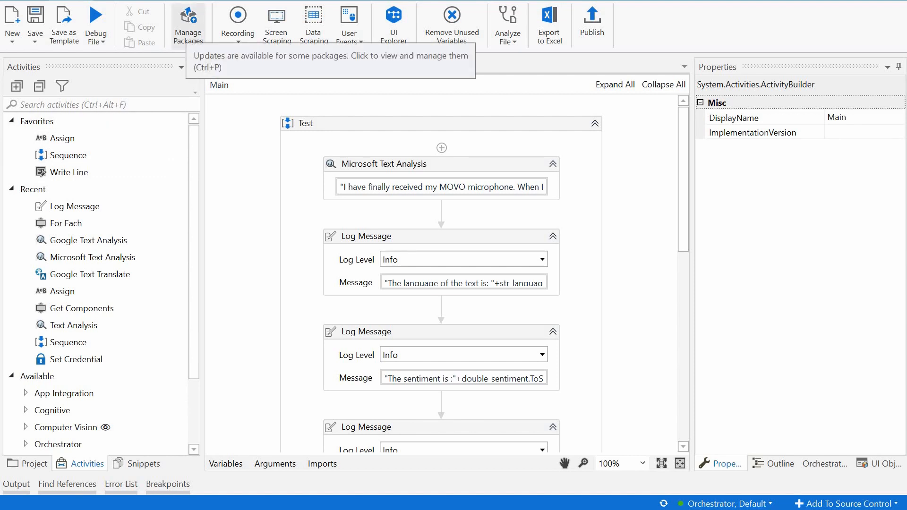
Search the Official package feed for 'cognitive' to locate UiPath.Cognitive.Activities
left_click(188, 24)
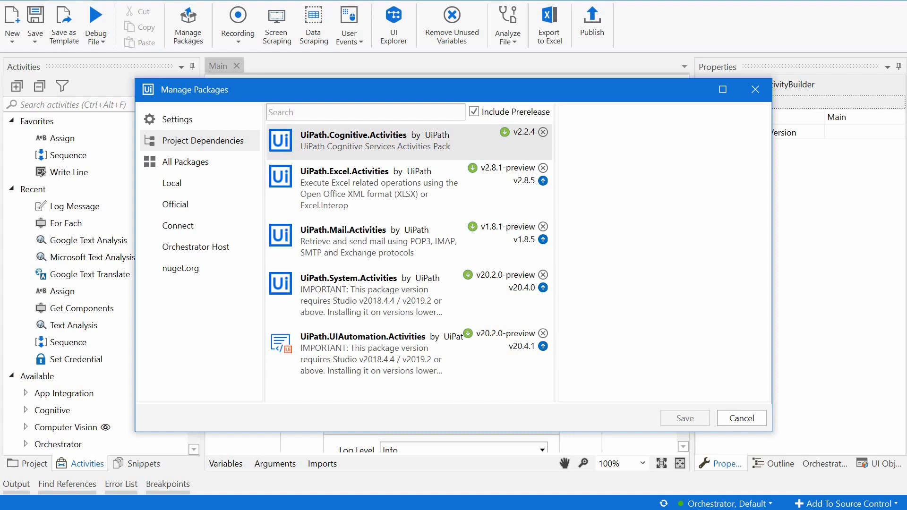
left_click(175, 204)
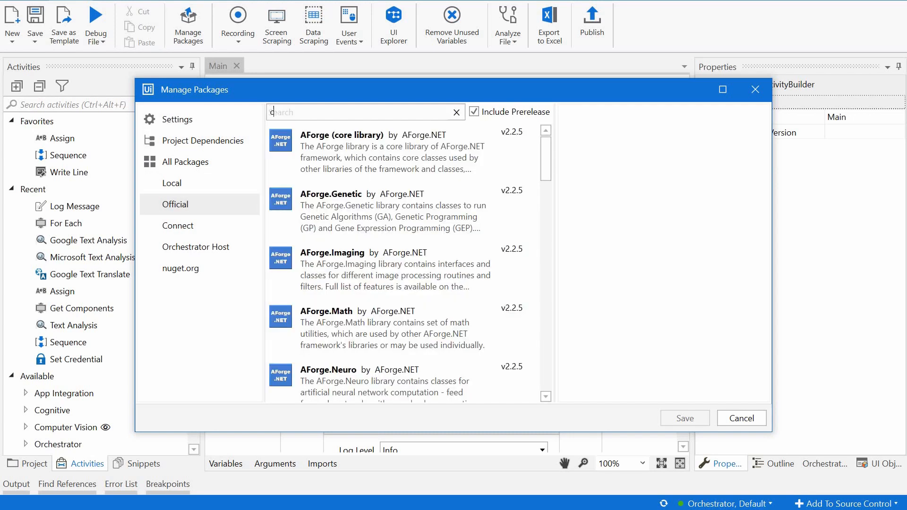
type("cognitive")
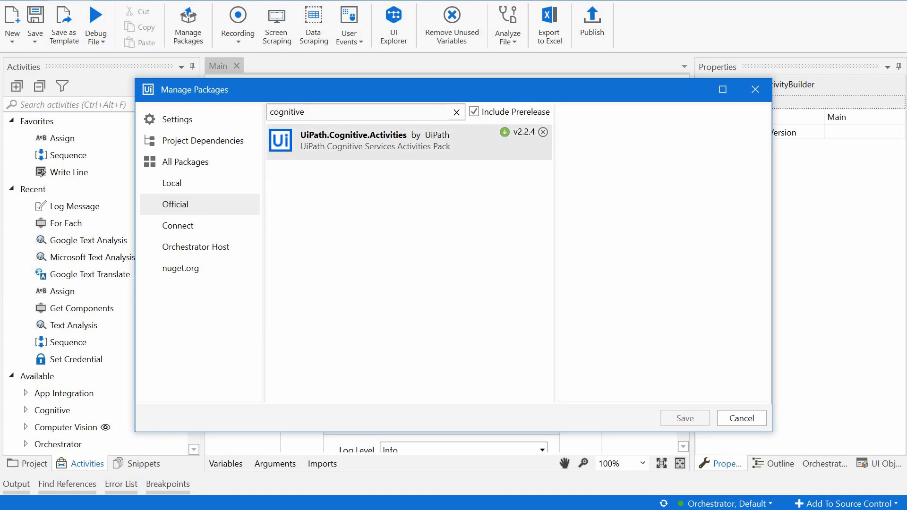
mouse_move(217, 116)
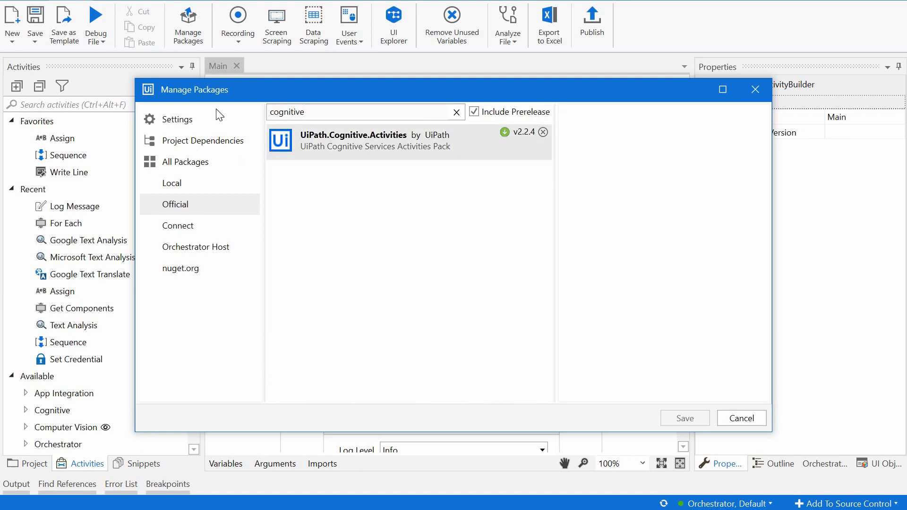
mouse_move(202, 141)
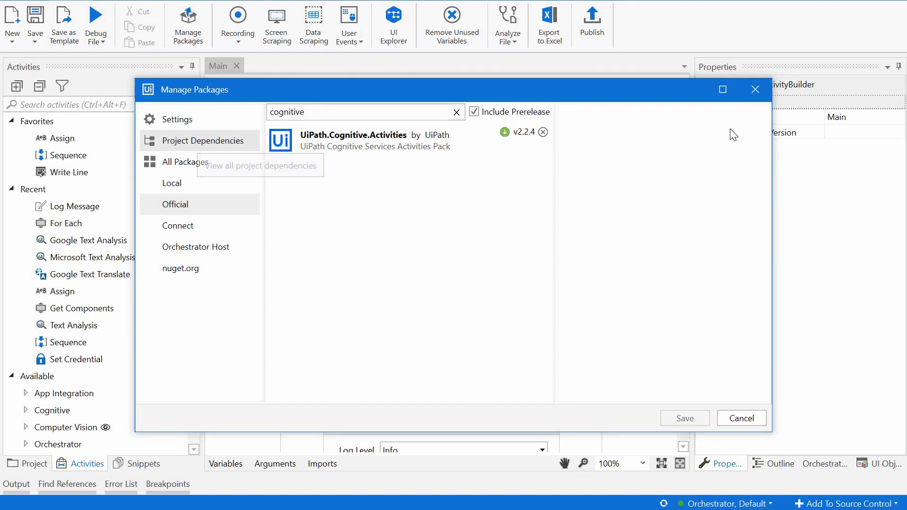
left_click(741, 418)
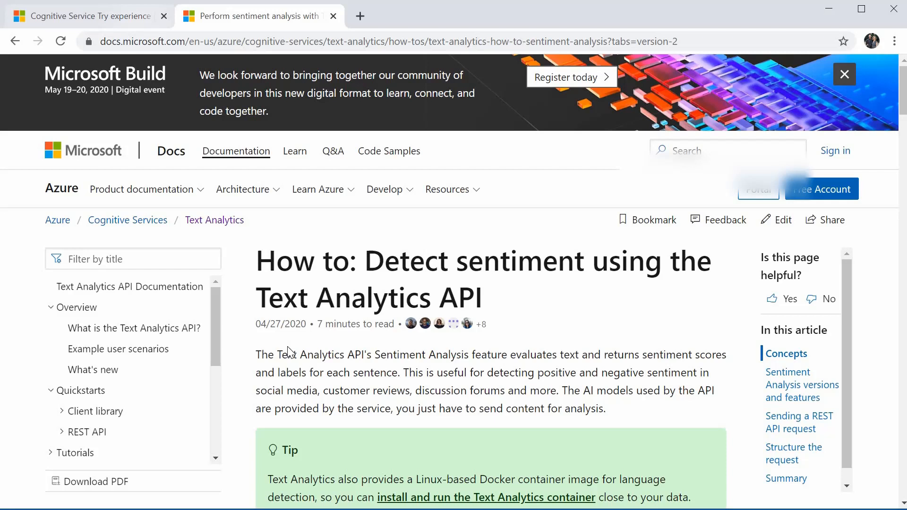
Go to the Azure Text Analytics tab and choose 'Try Text Analytics API'
left_click(85, 15)
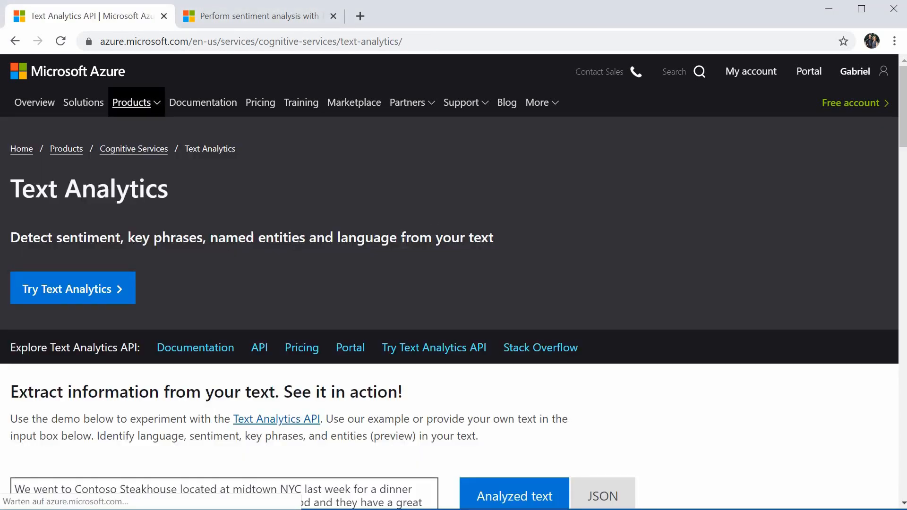
mouse_move(395, 354)
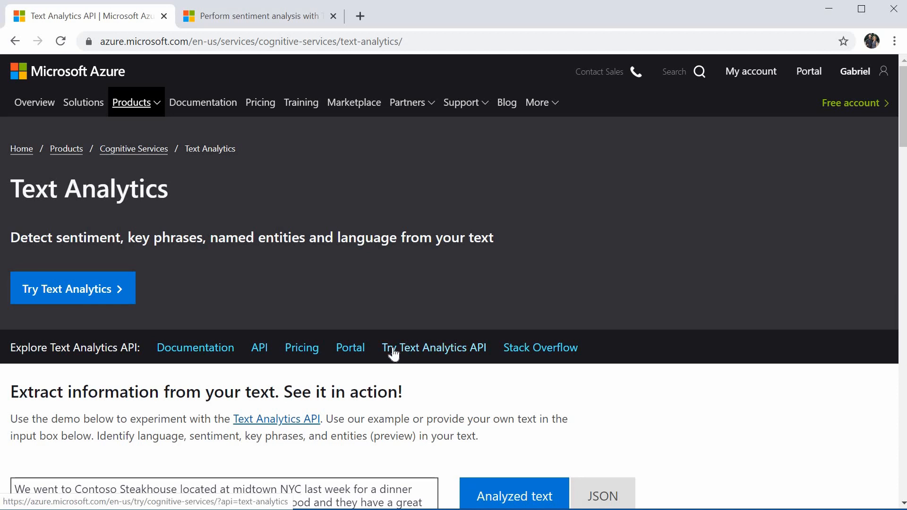
mouse_move(440, 350)
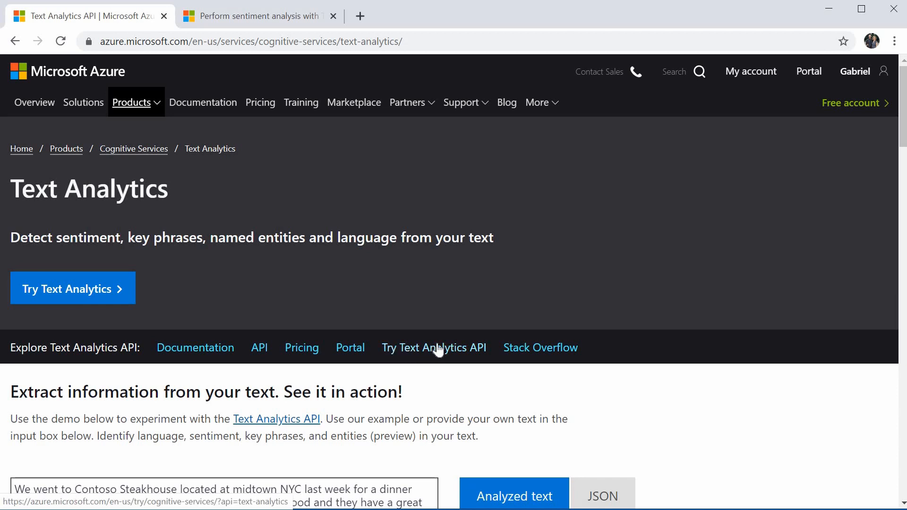
left_click(434, 347)
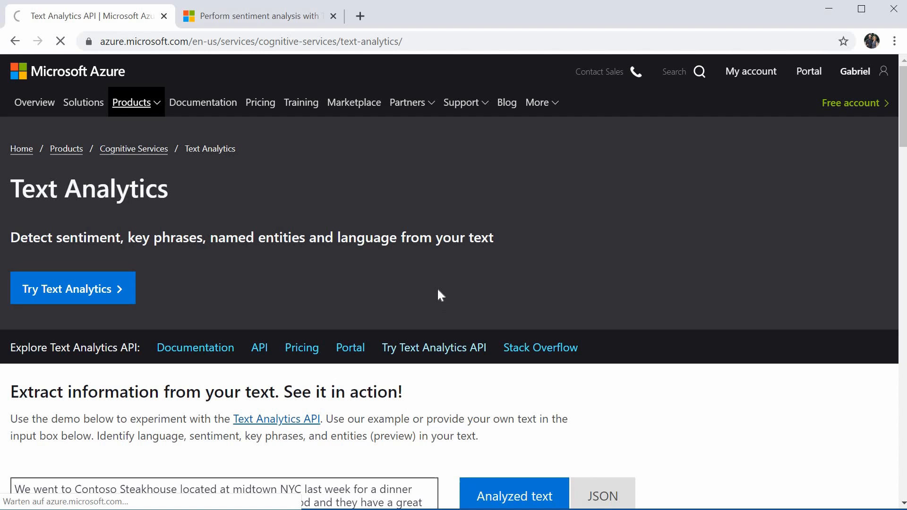
Open Your APIs and highlight the expired Text Analytics status
left_click(72, 288)
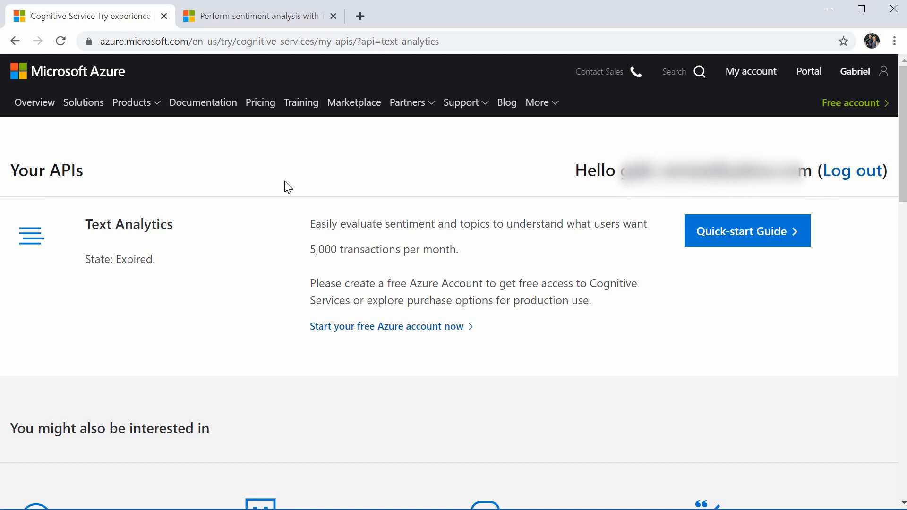
mouse_move(81, 314)
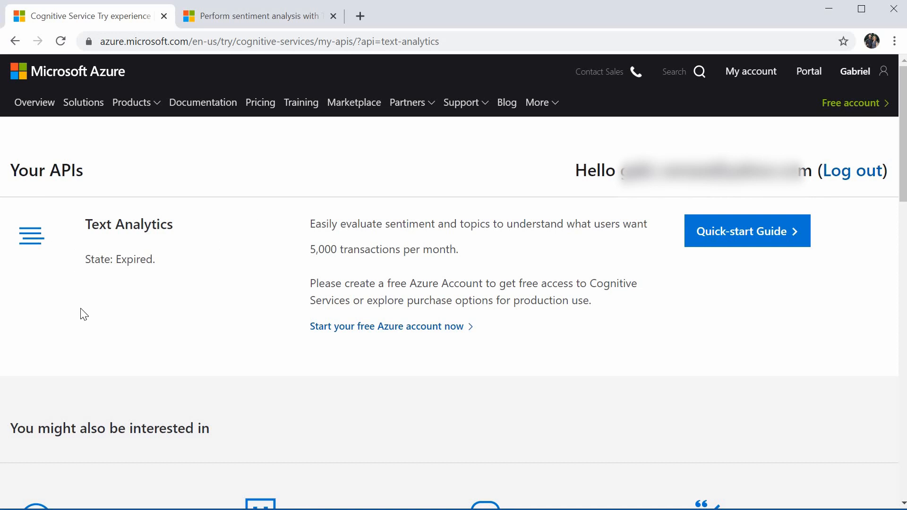
left_click_drag(85, 224, 173, 259)
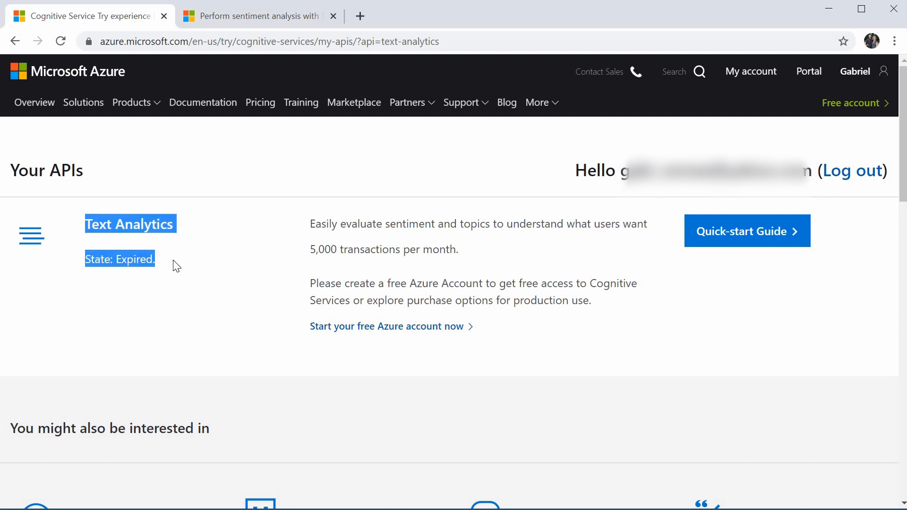
left_click(217, 221)
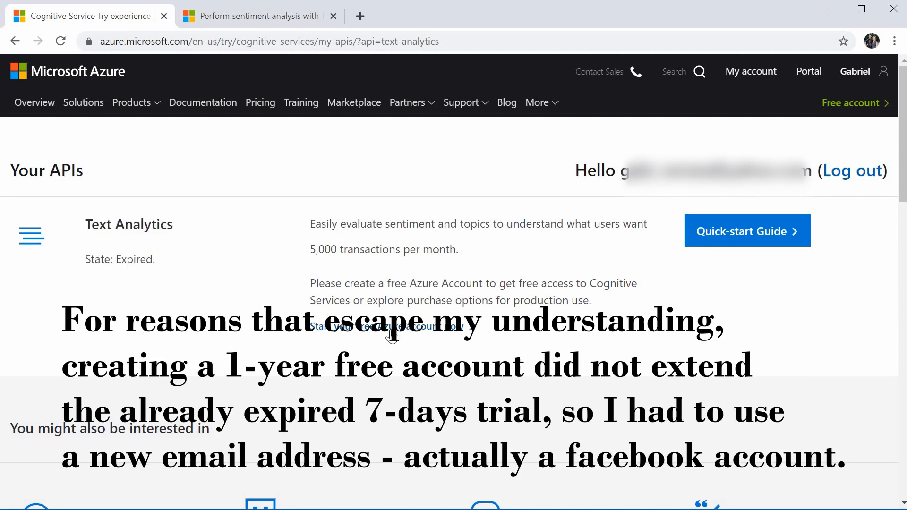
mouse_move(391, 338)
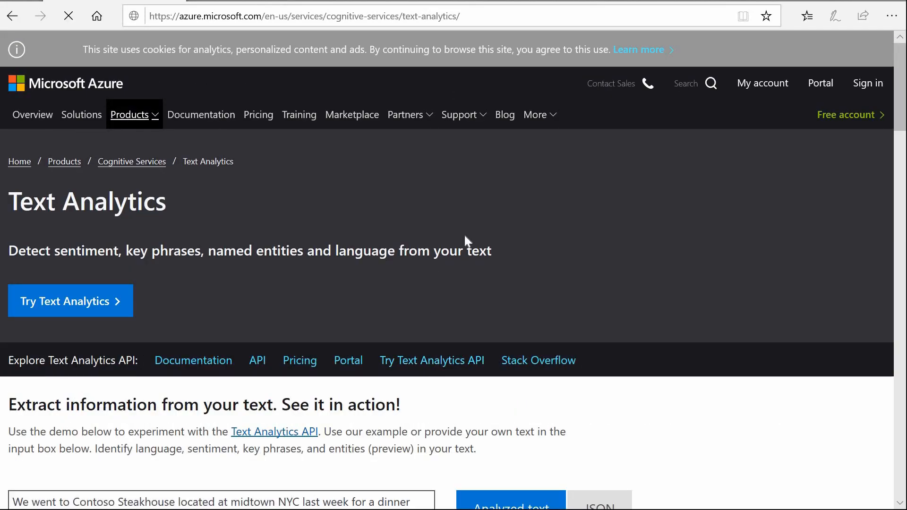
Request a guest 7-day Text Analytics API key, accept the terms, and sign in with Facebook
left_click(70, 301)
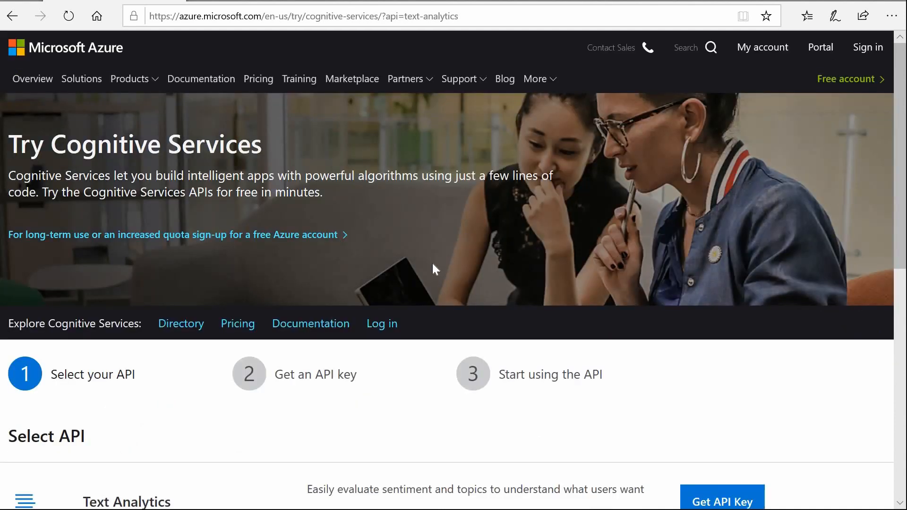
left_click(722, 502)
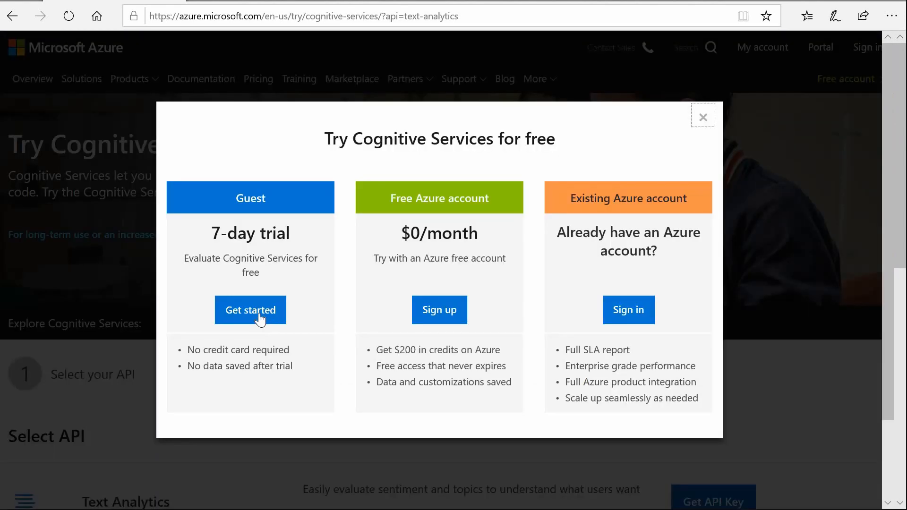
left_click(251, 310)
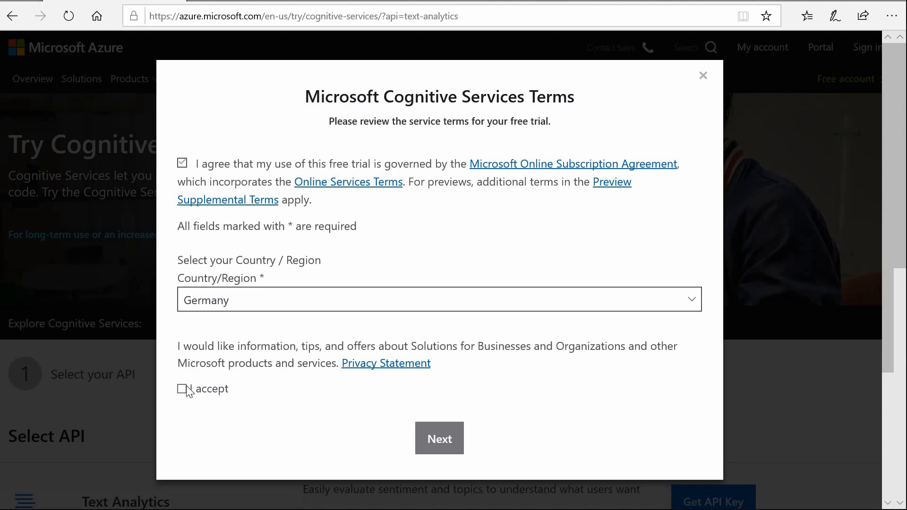
left_click(439, 438)
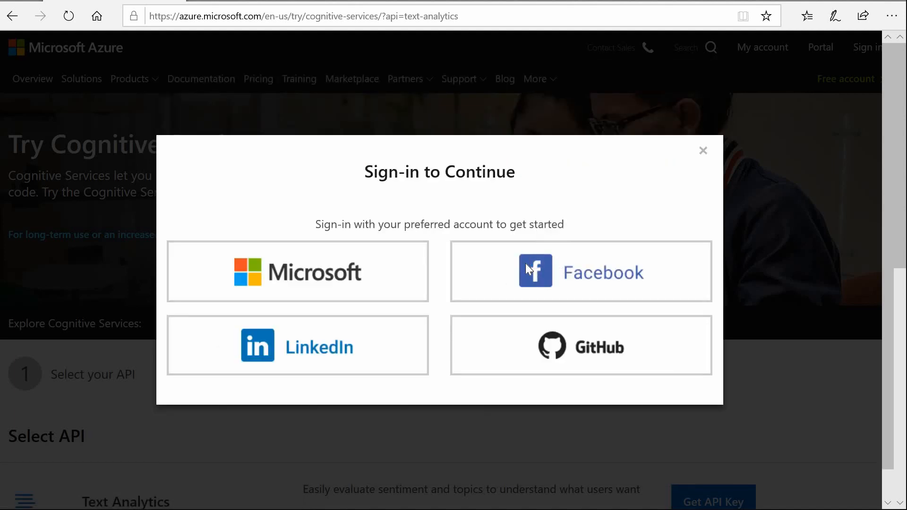
left_click(582, 271)
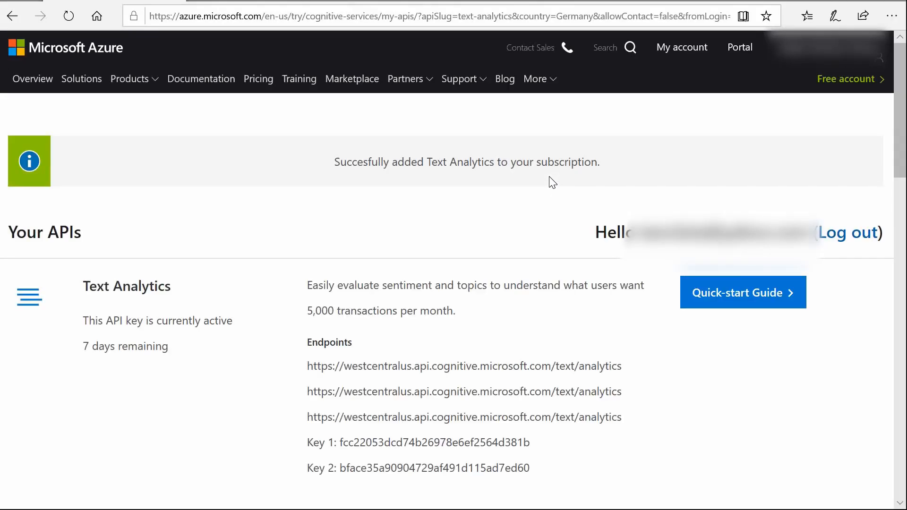
mouse_move(606, 198)
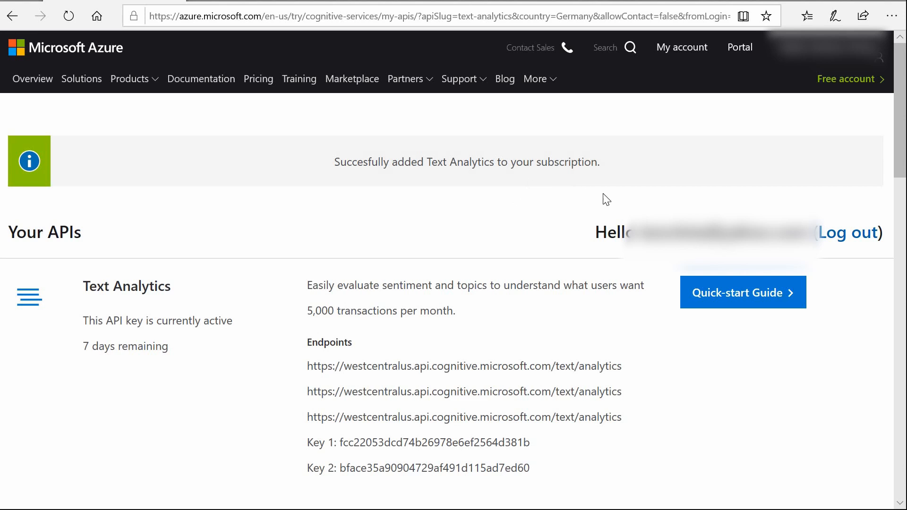
mouse_move(469, 176)
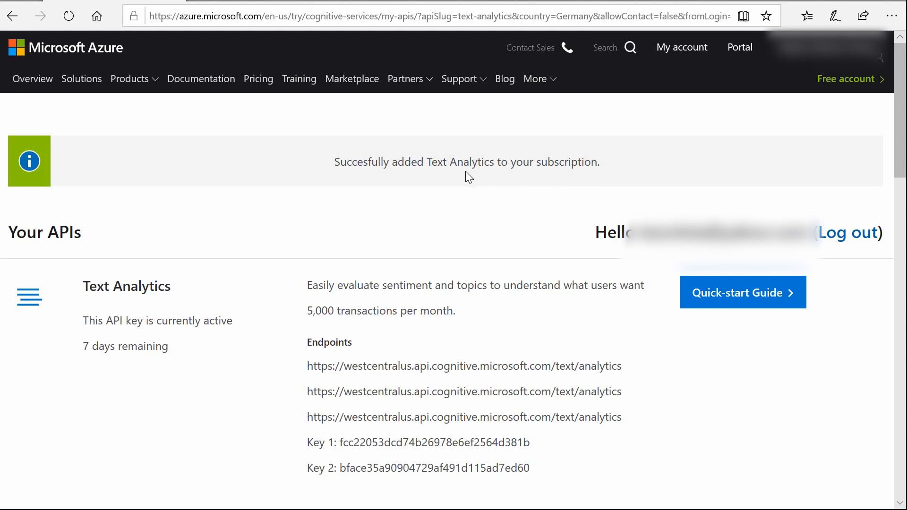
mouse_move(181, 301)
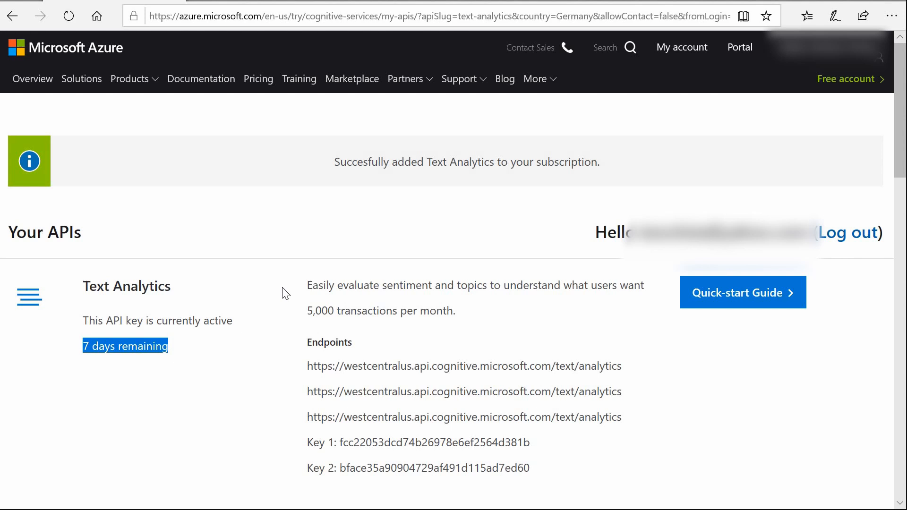
mouse_move(297, 225)
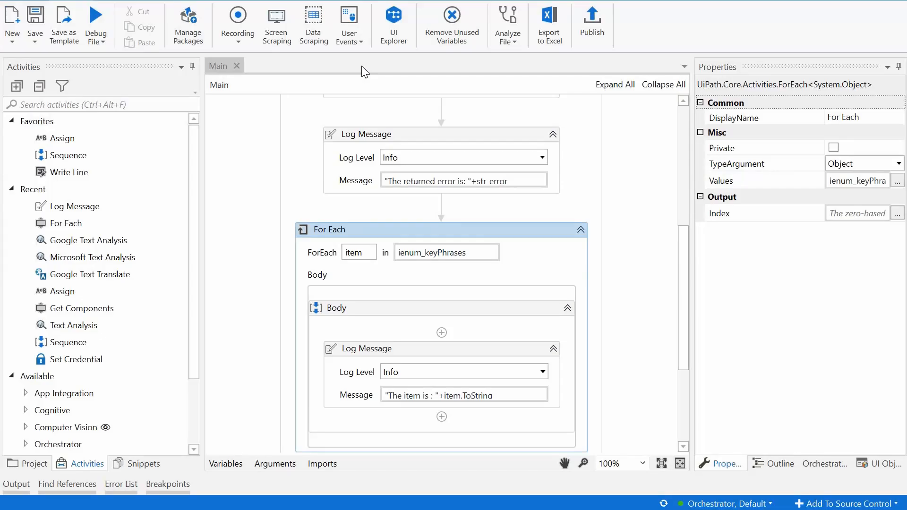
mouse_move(587, 206)
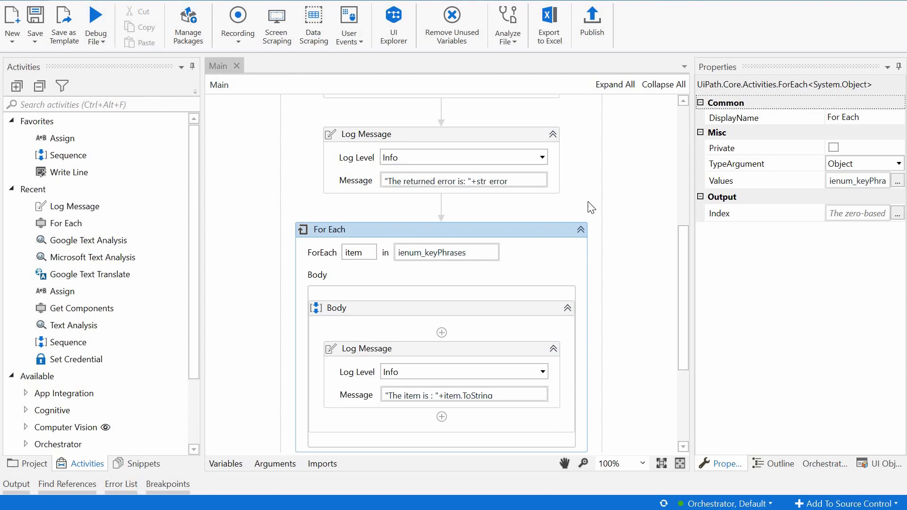
Filter Activities by 'cognitive' and expand Stanford CoreNLP and Microsoft to show Microsoft Text Analysis
scroll("up", 3)
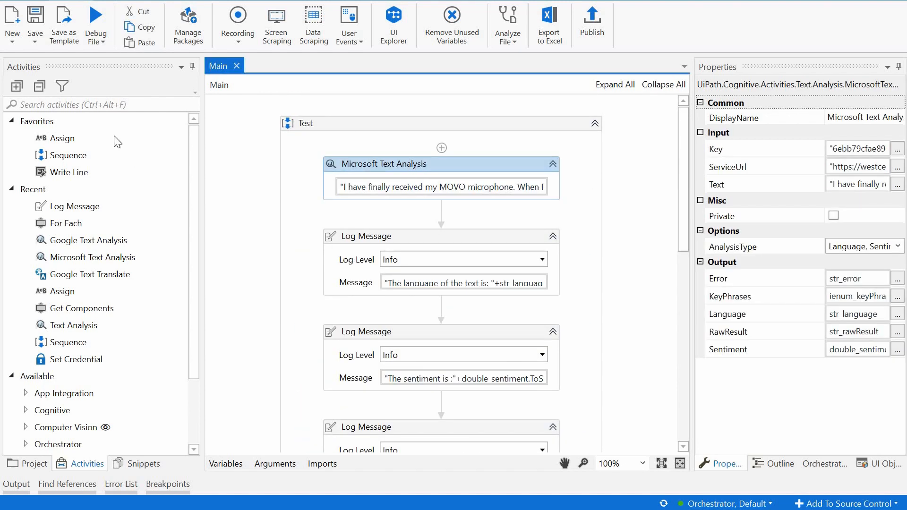
left_click(94, 104)
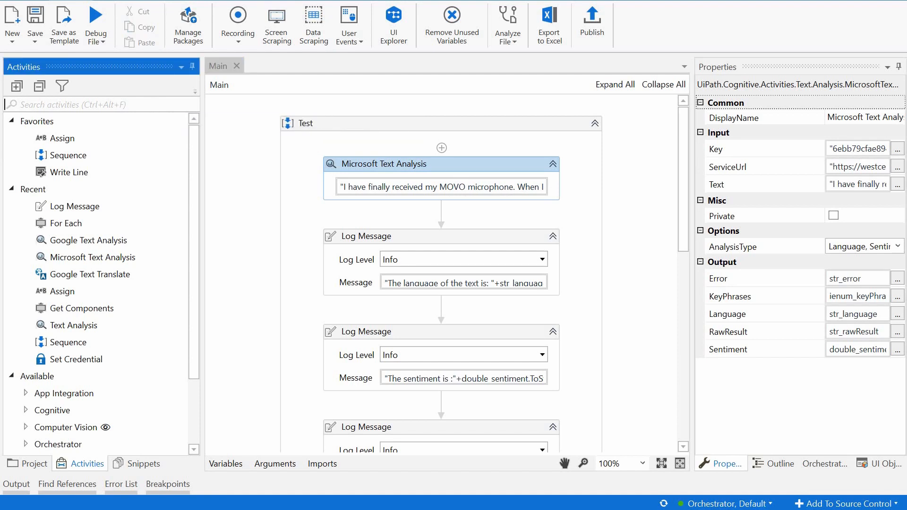
type("cognitive")
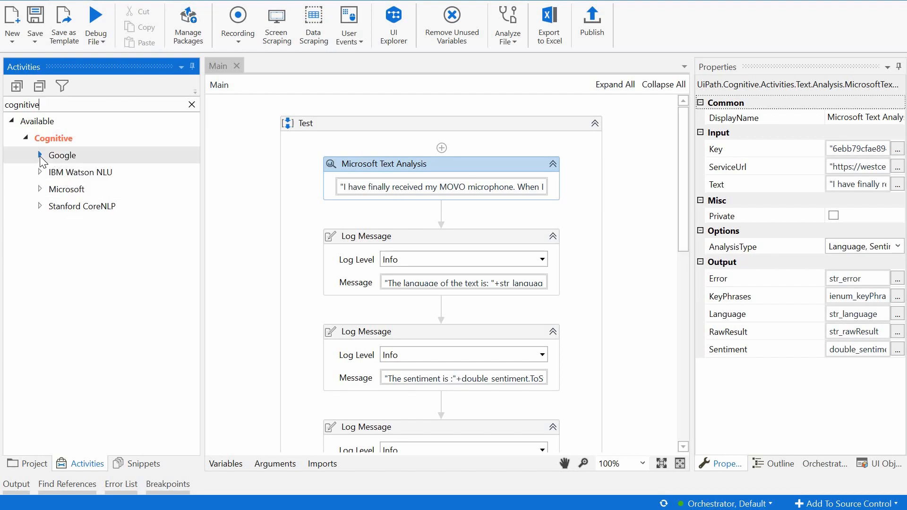
left_click(38, 155)
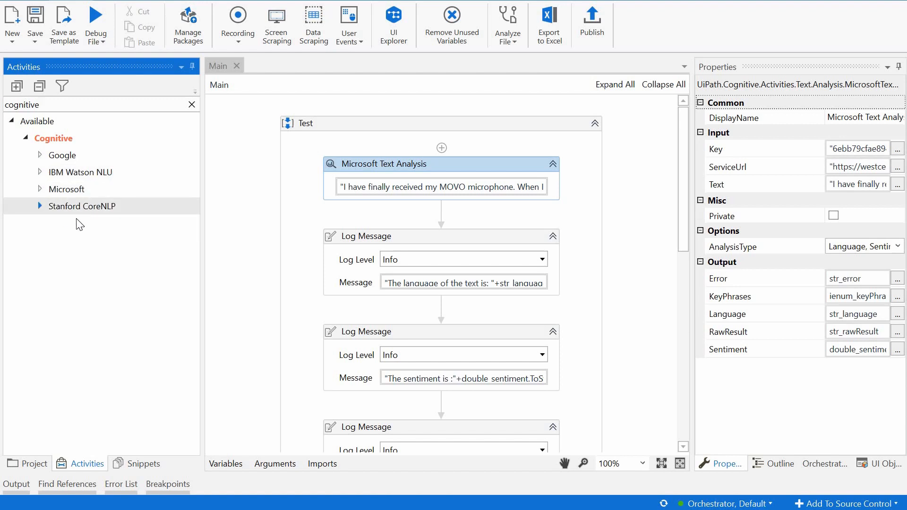
left_click(39, 205)
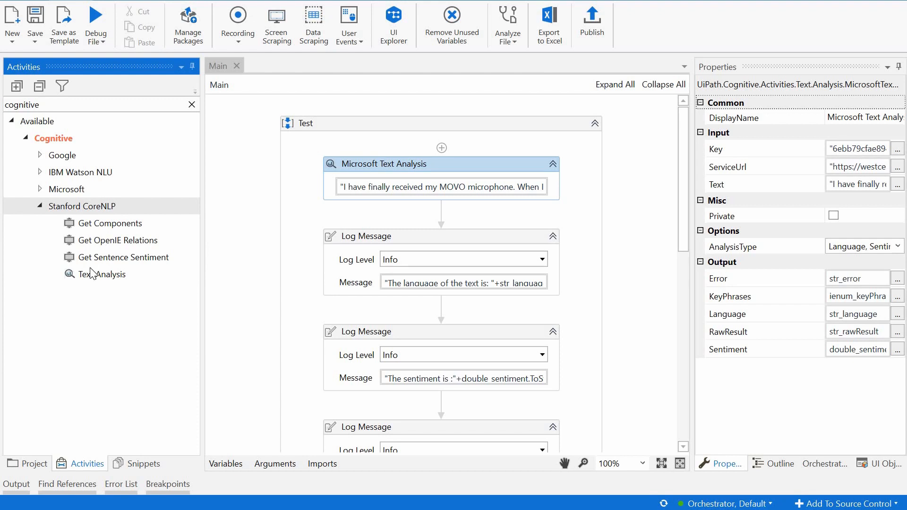
mouse_move(104, 261)
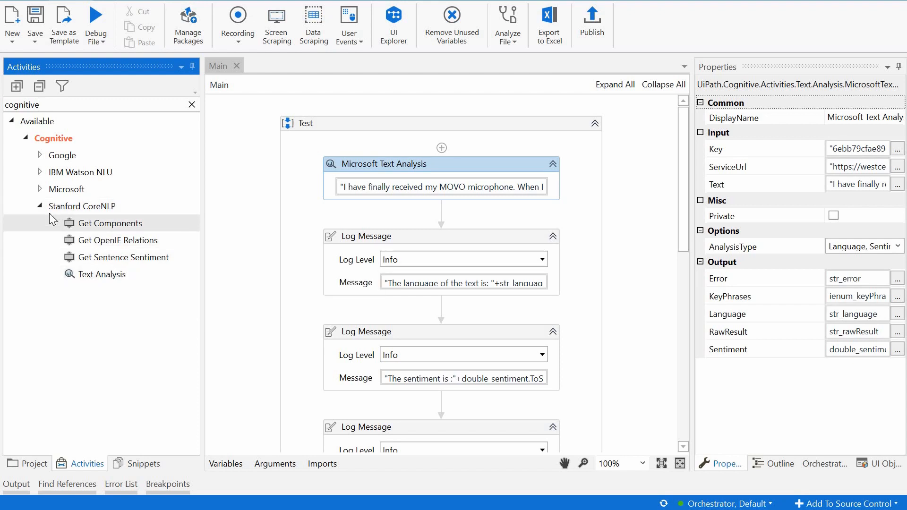
left_click(40, 189)
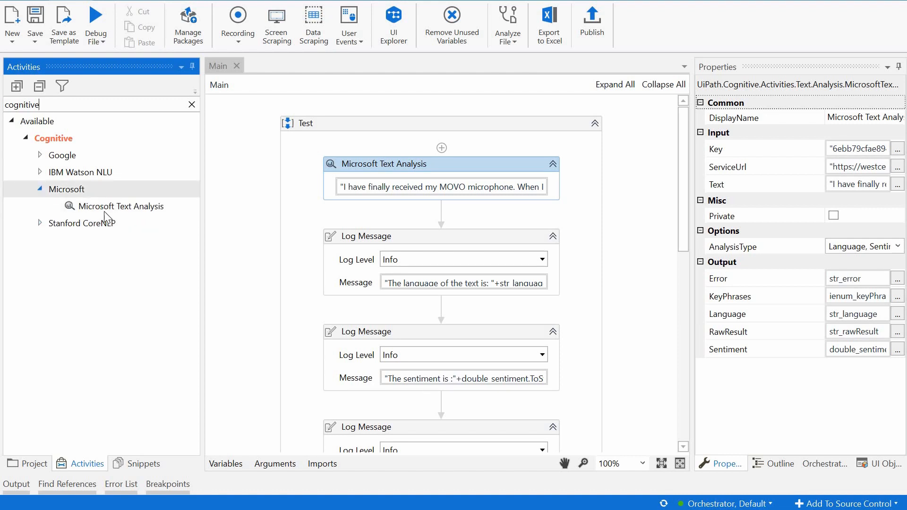
mouse_move(499, 163)
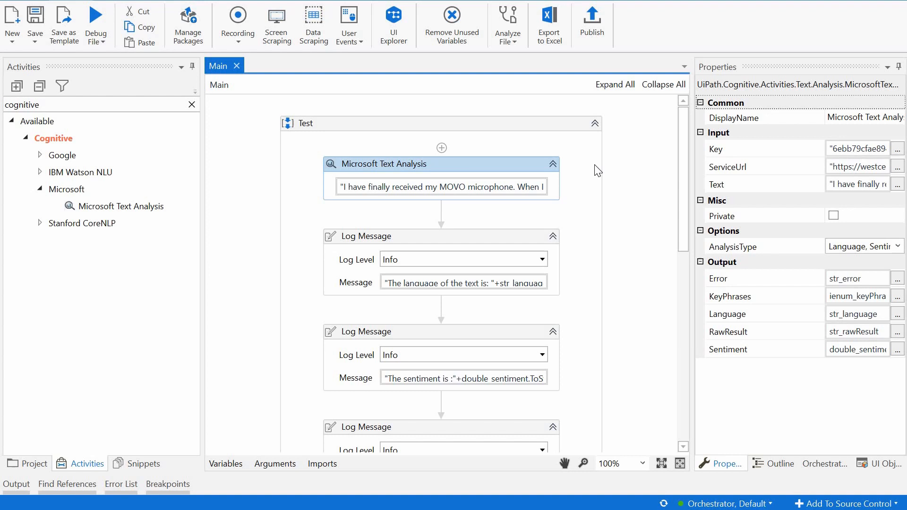
mouse_move(860, 244)
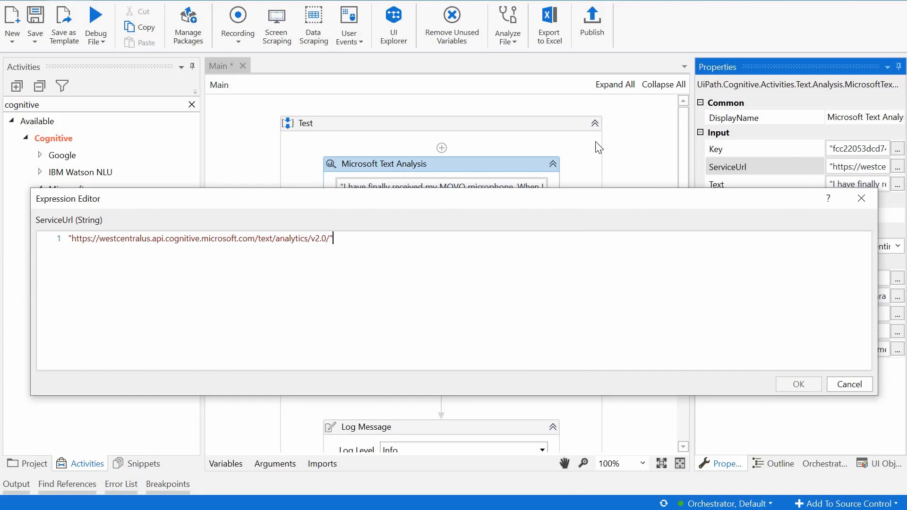
mouse_move(307, 247)
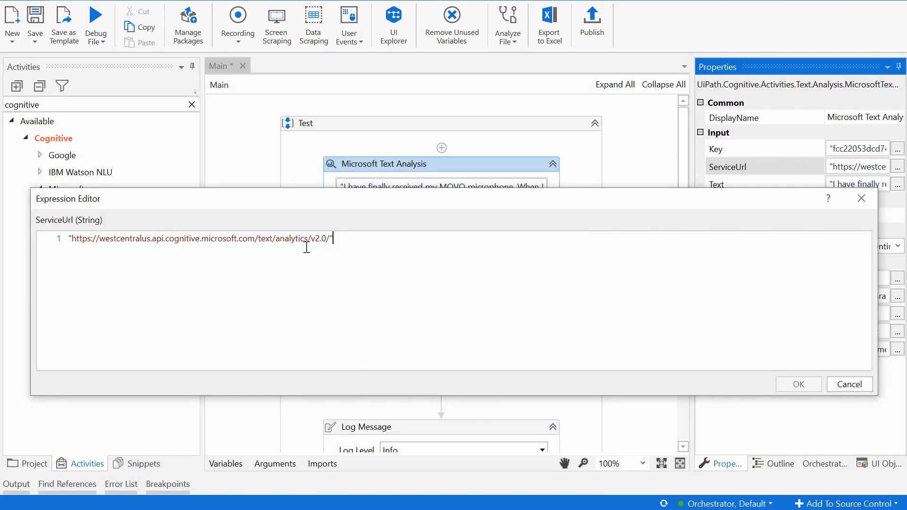
mouse_move(861, 198)
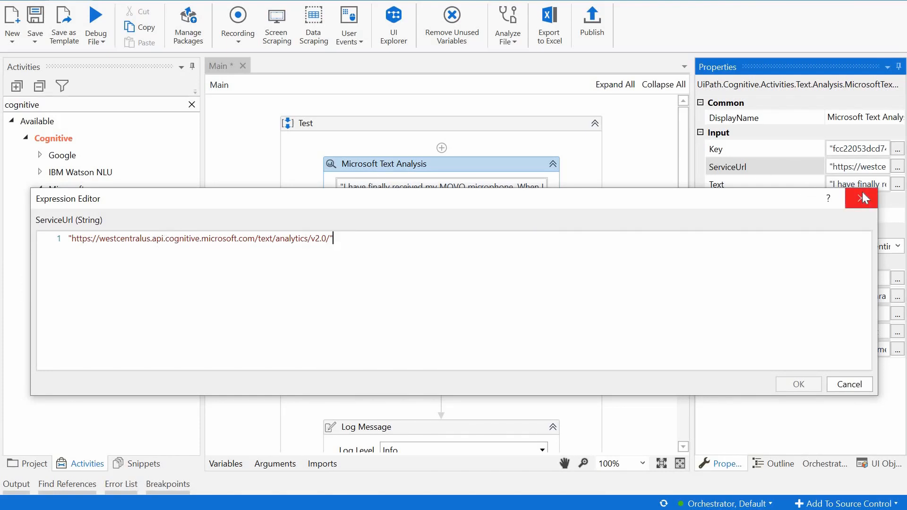
left_click(861, 198)
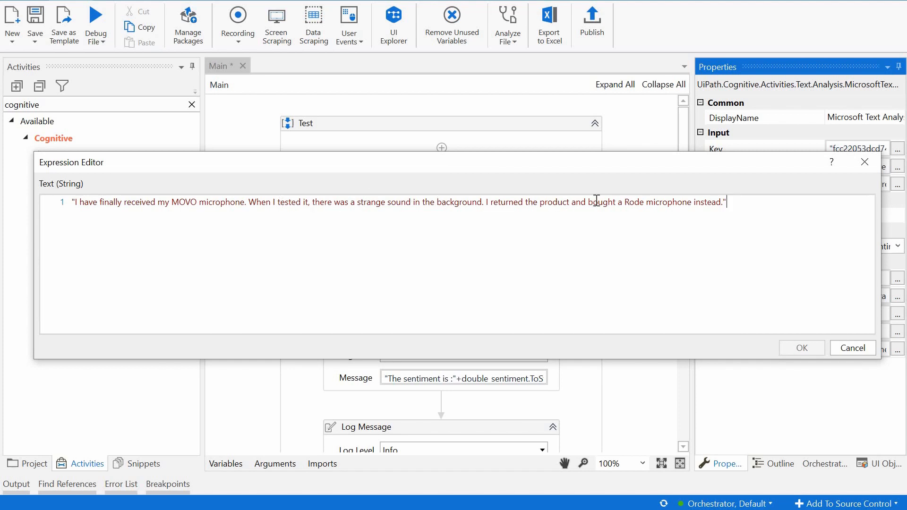
mouse_move(768, 206)
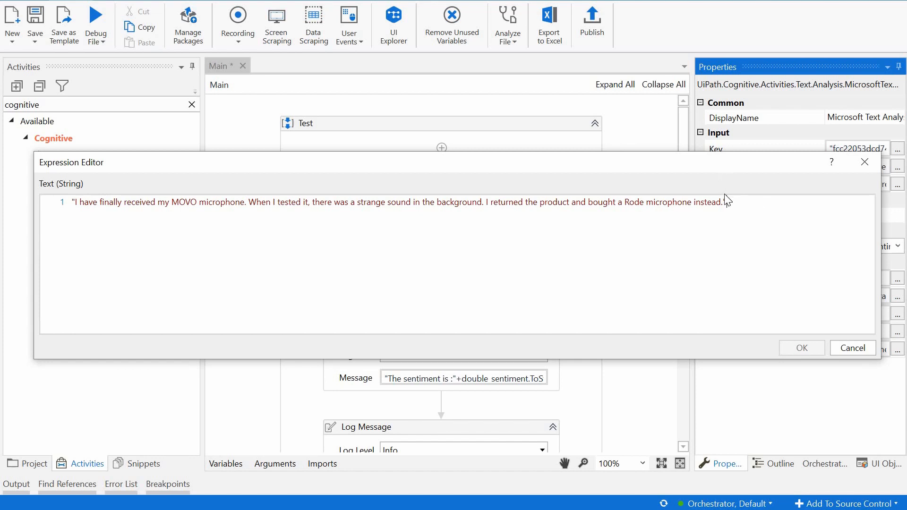
triple_click(393, 202)
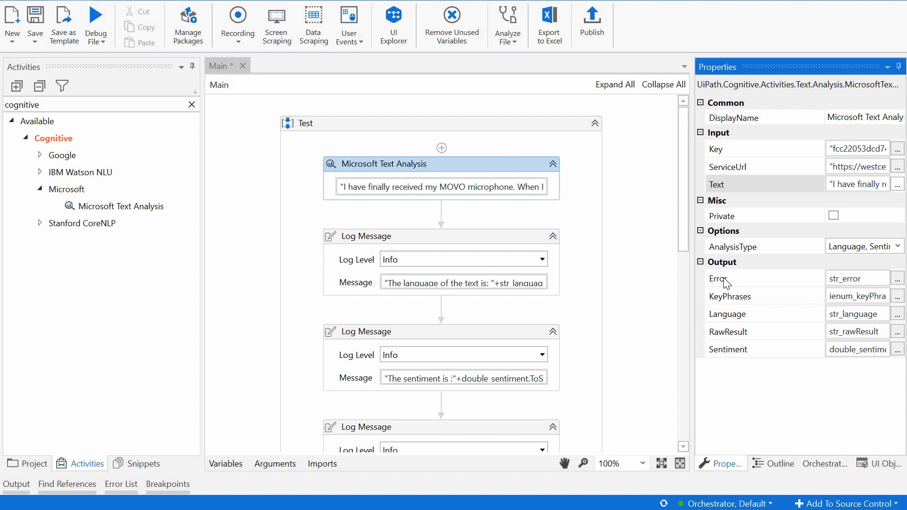
mouse_move(735, 301)
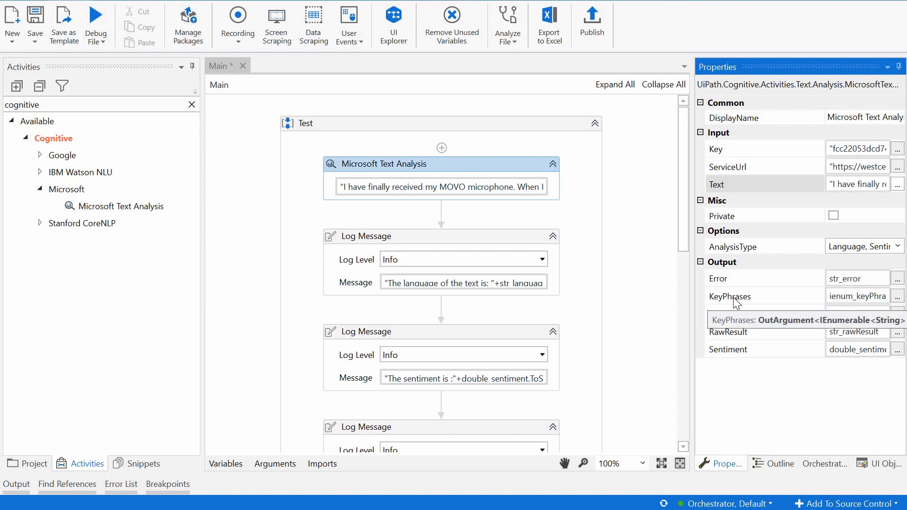
mouse_move(735, 322)
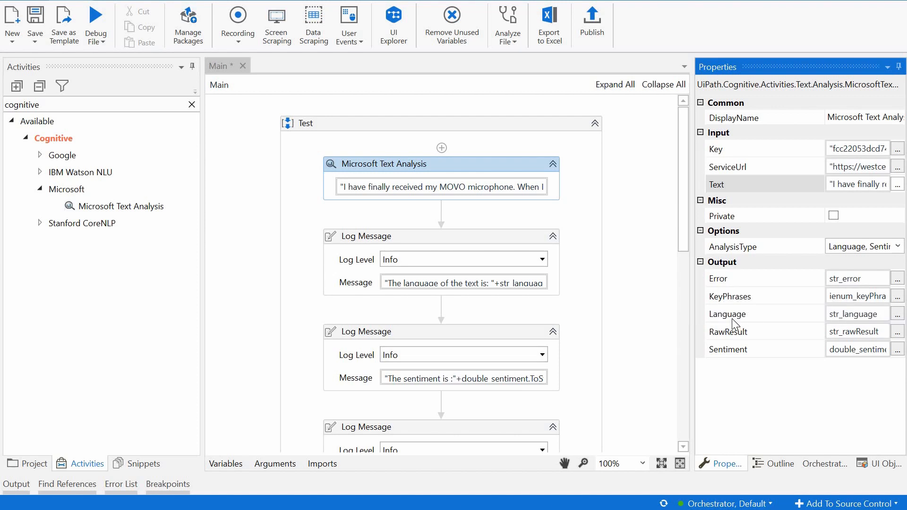
mouse_move(726, 337)
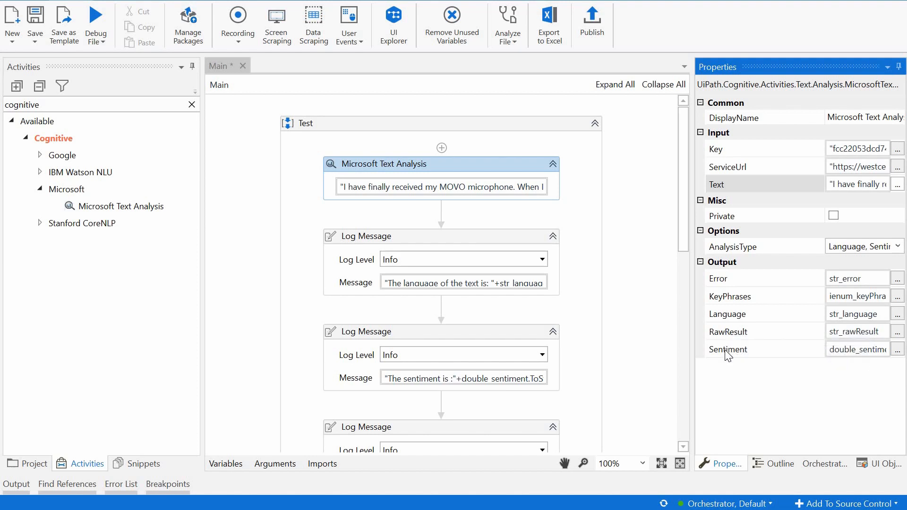
mouse_move(735, 358)
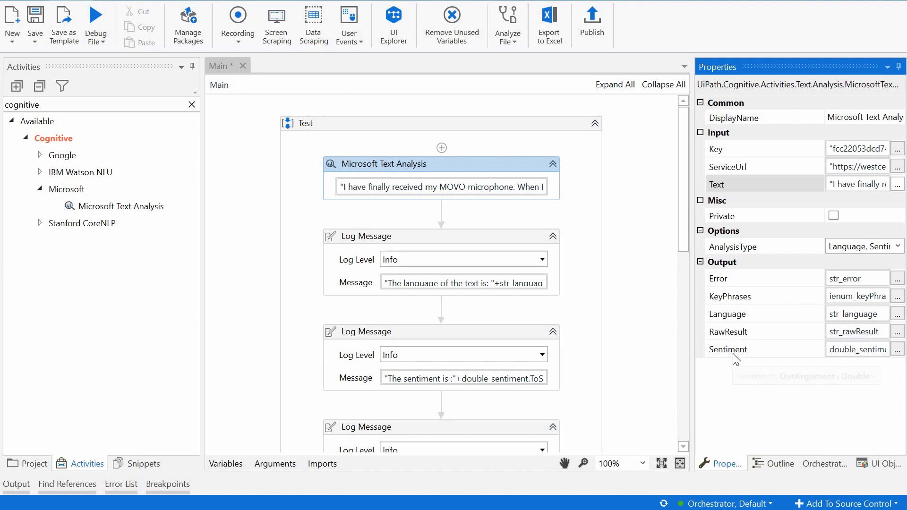
mouse_move(735, 357)
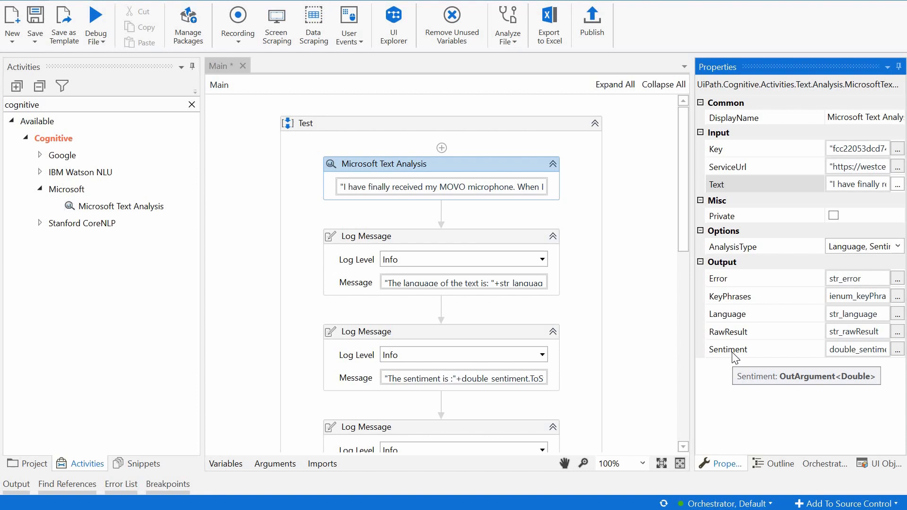
mouse_move(732, 301)
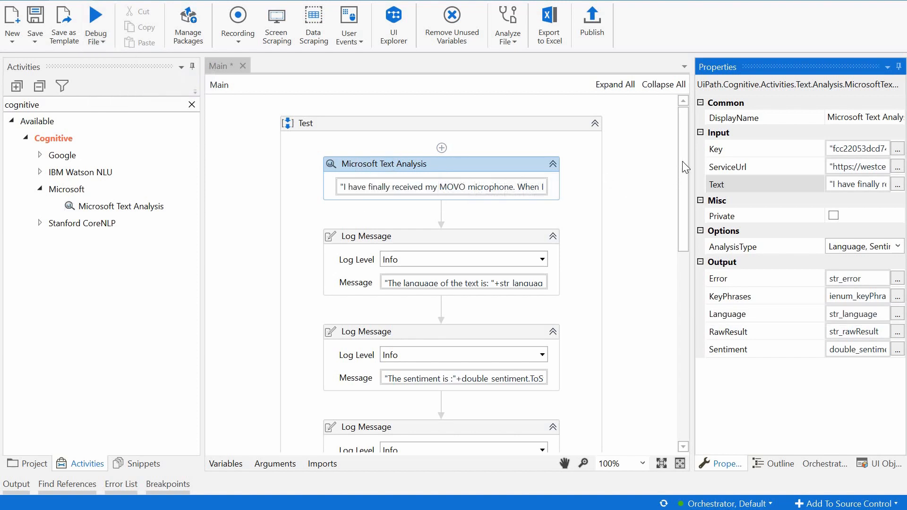
scroll("down", 3)
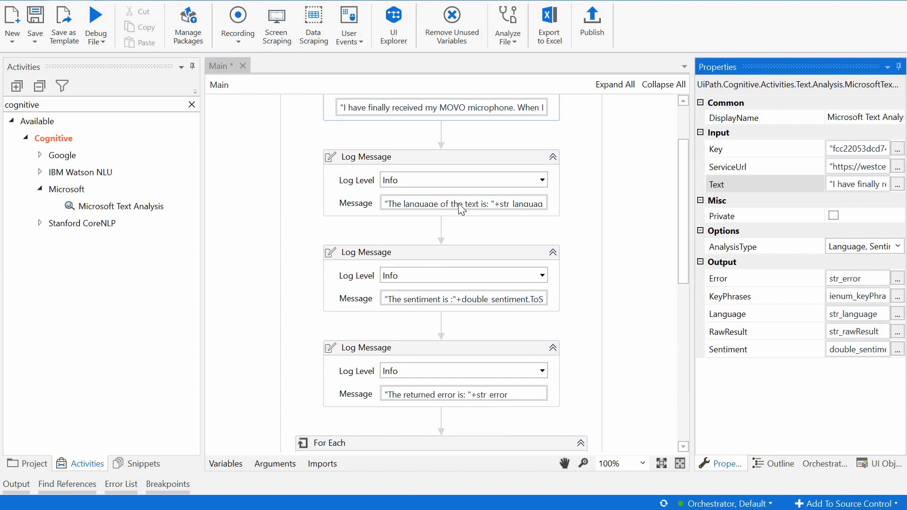
mouse_move(460, 207)
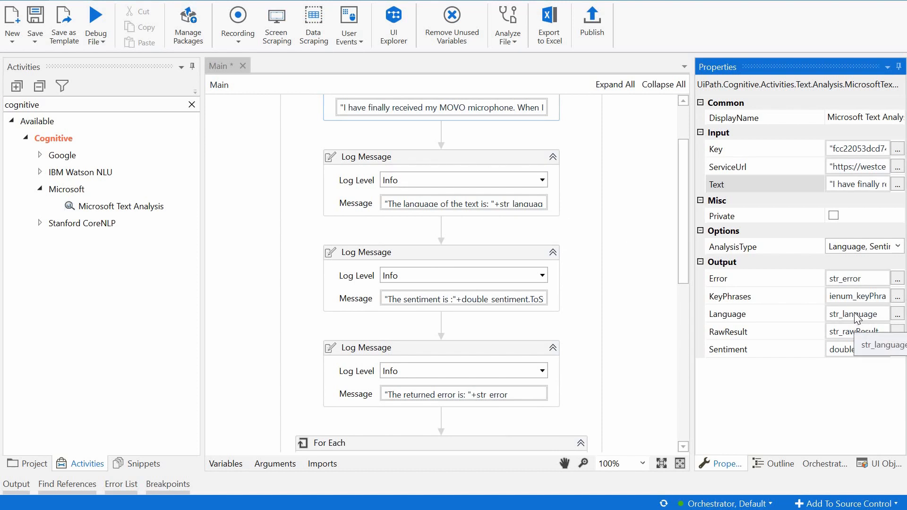
mouse_move(485, 284)
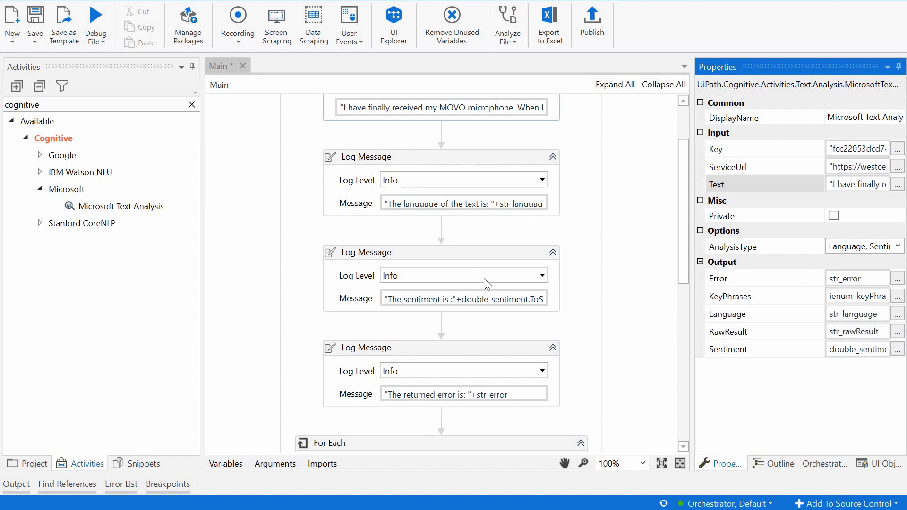
mouse_move(490, 302)
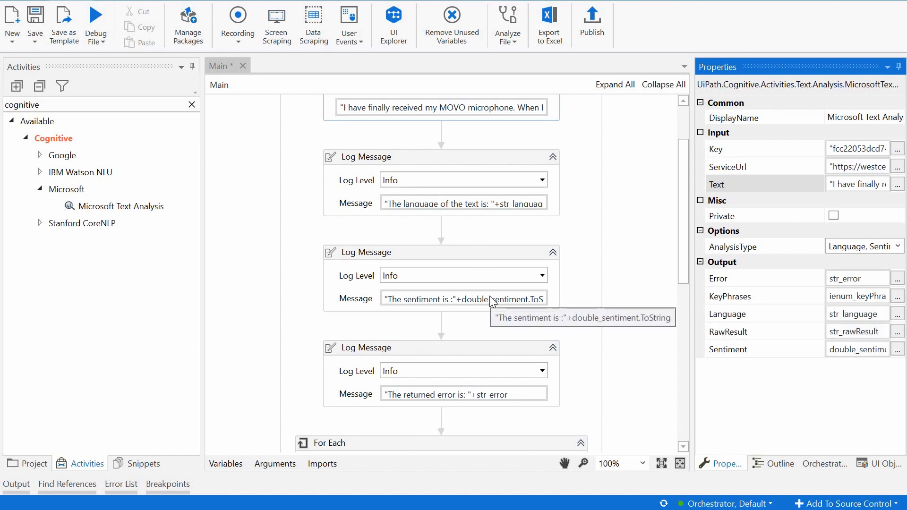
mouse_move(631, 284)
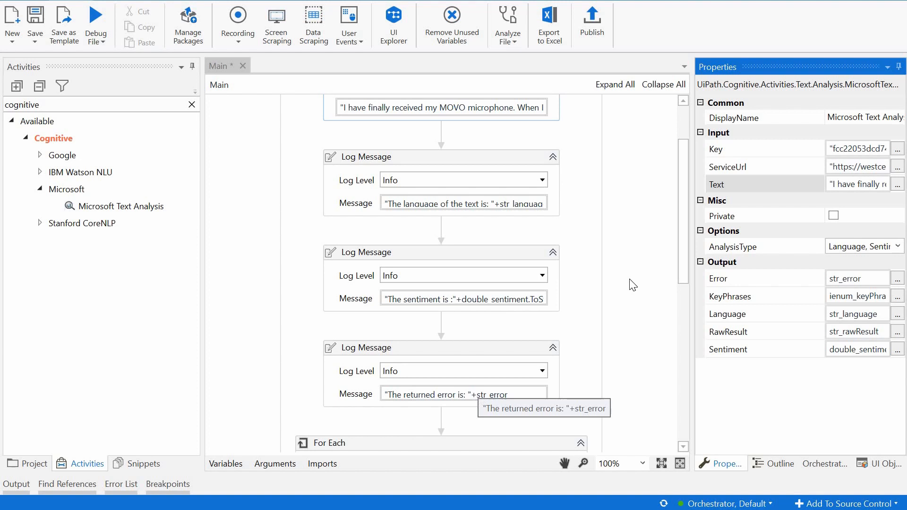
scroll("down", 3)
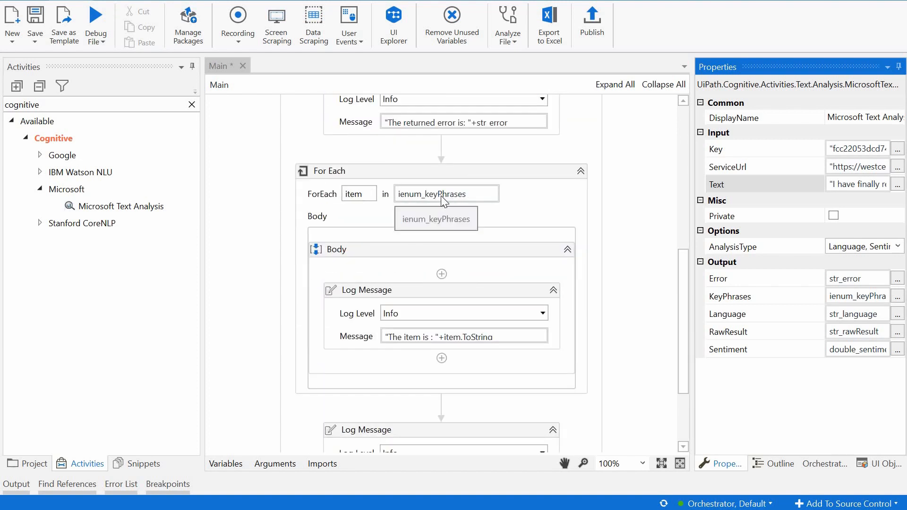
mouse_move(600, 346)
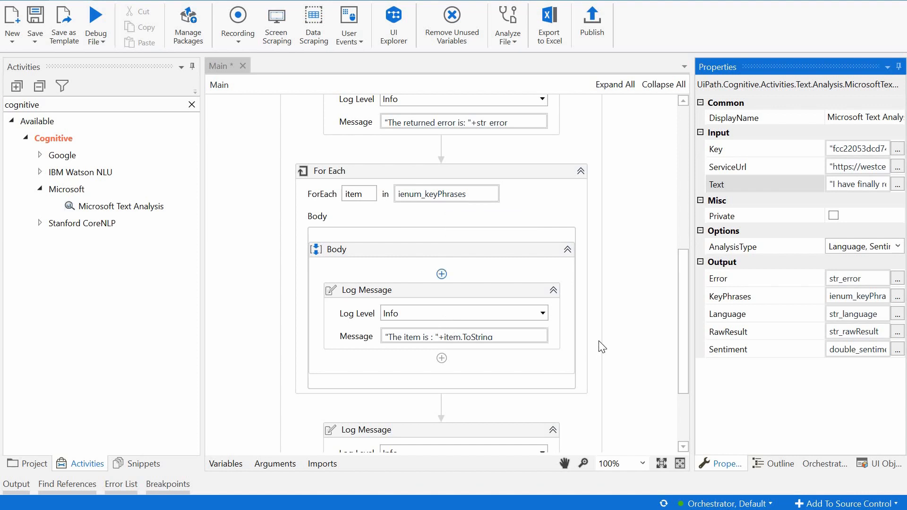
scroll("down", 3)
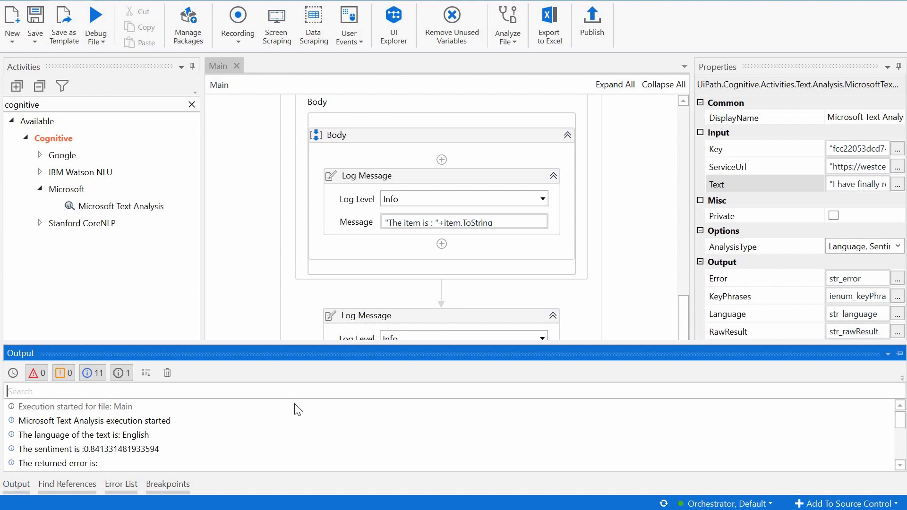
mouse_move(132, 438)
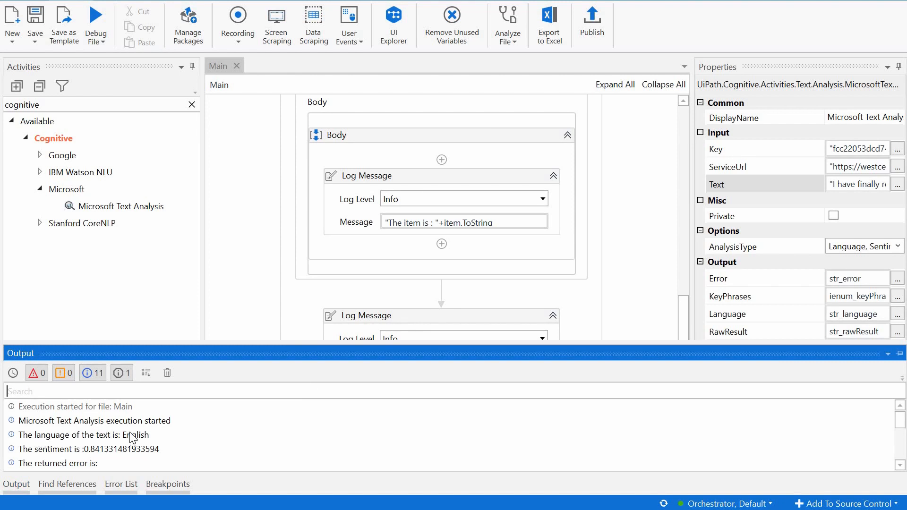
mouse_move(685, 327)
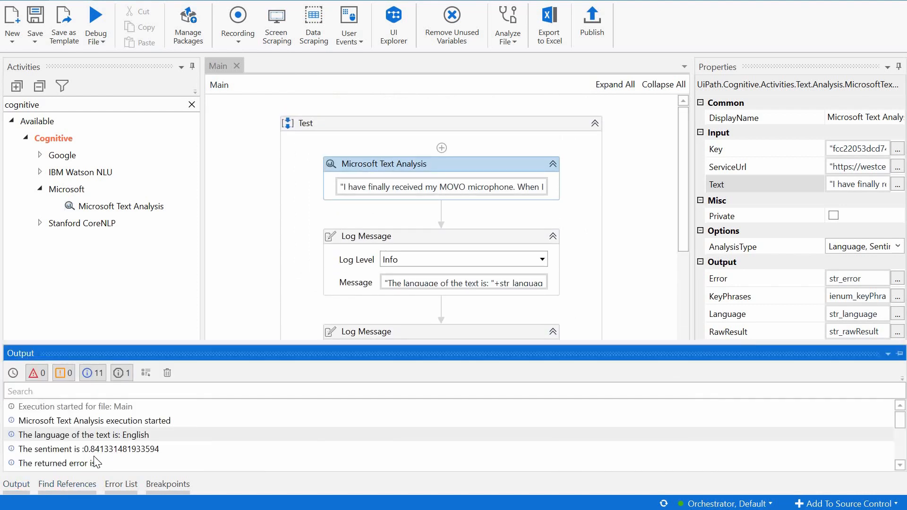
mouse_move(91, 457)
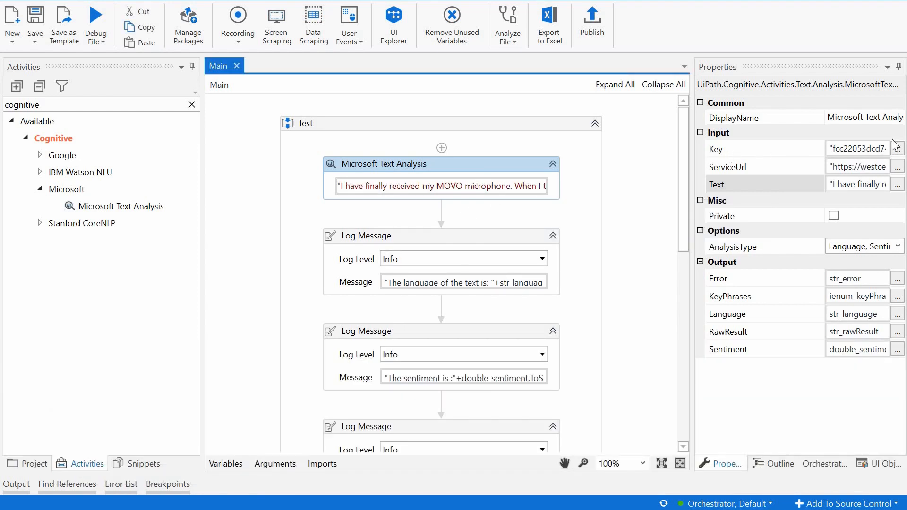
View the review text in the Expression Editor, cancel, then show the Output log
left_click(897, 184)
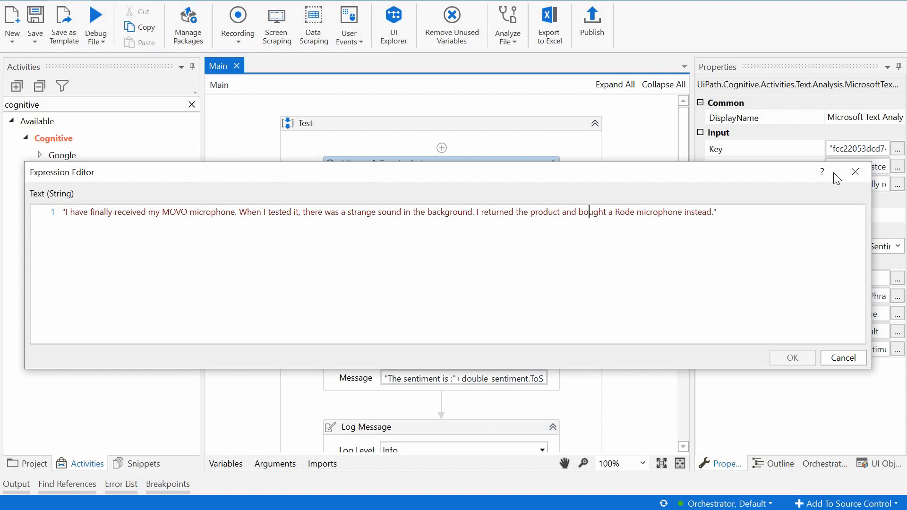
left_click(792, 358)
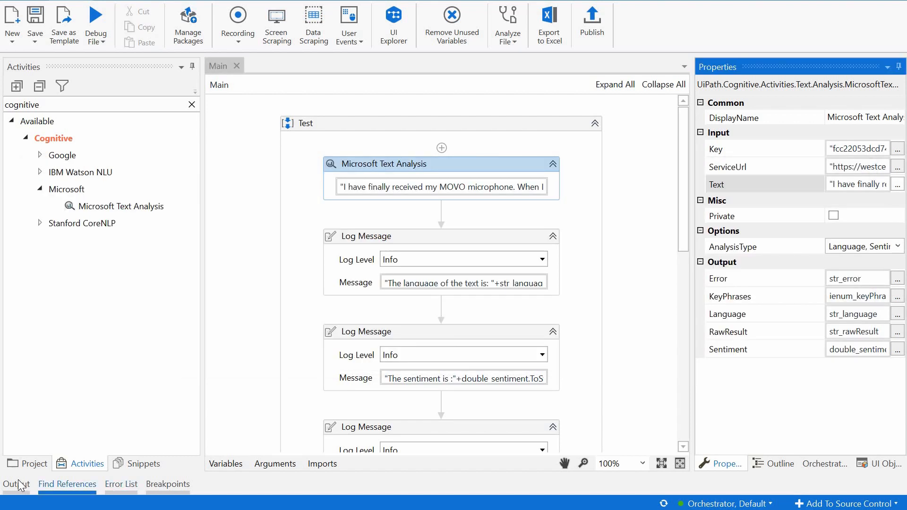
left_click(13, 484)
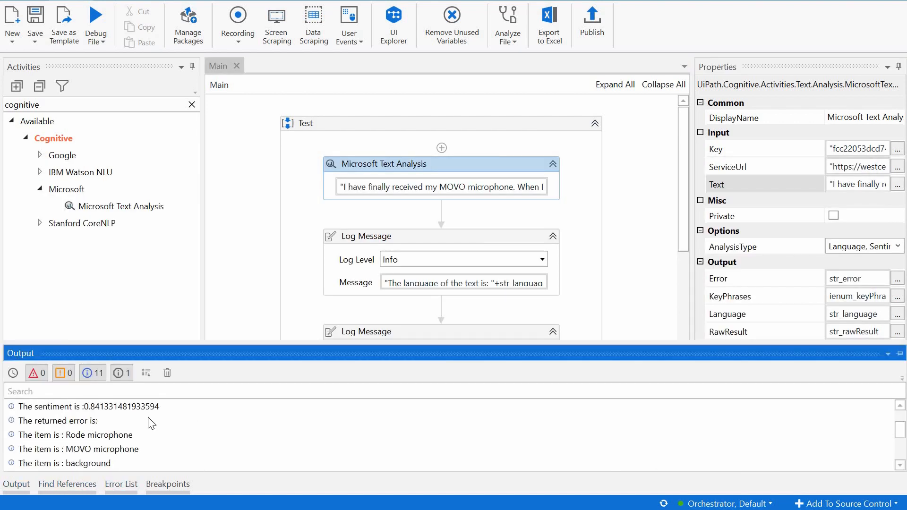
mouse_move(122, 451)
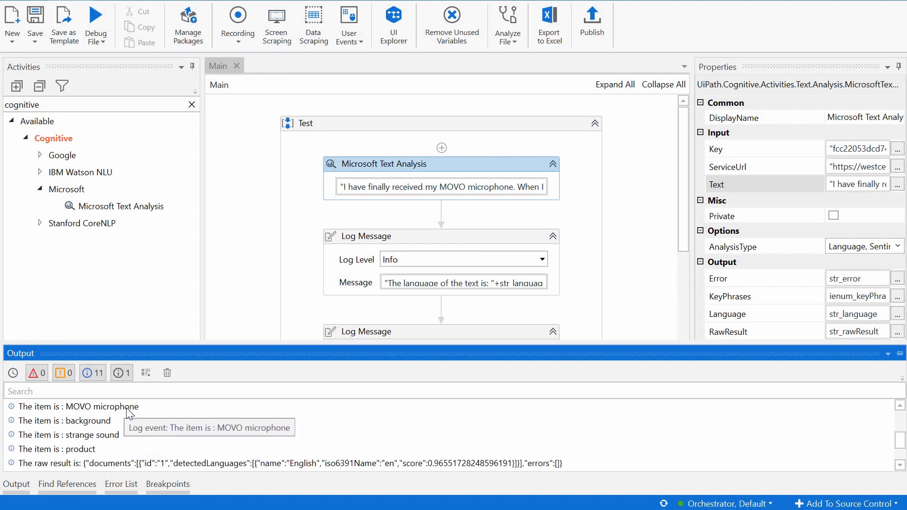
mouse_move(133, 411)
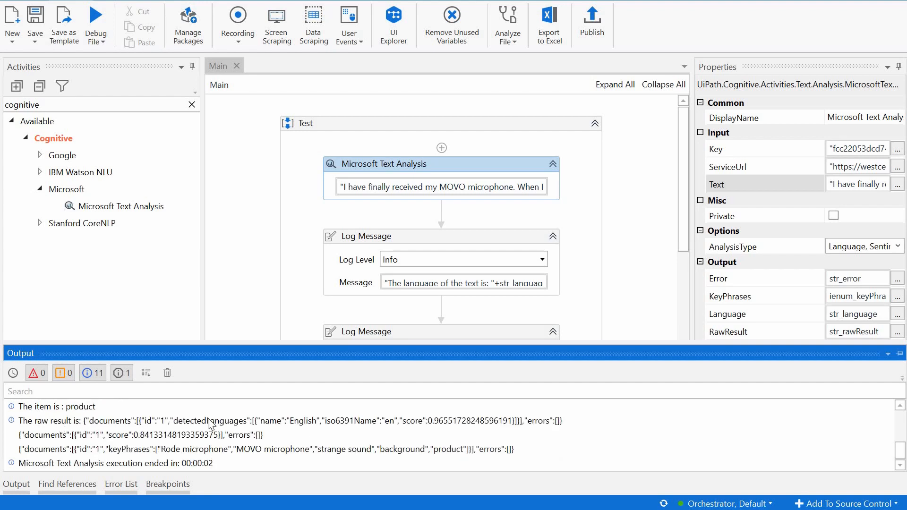
mouse_move(355, 454)
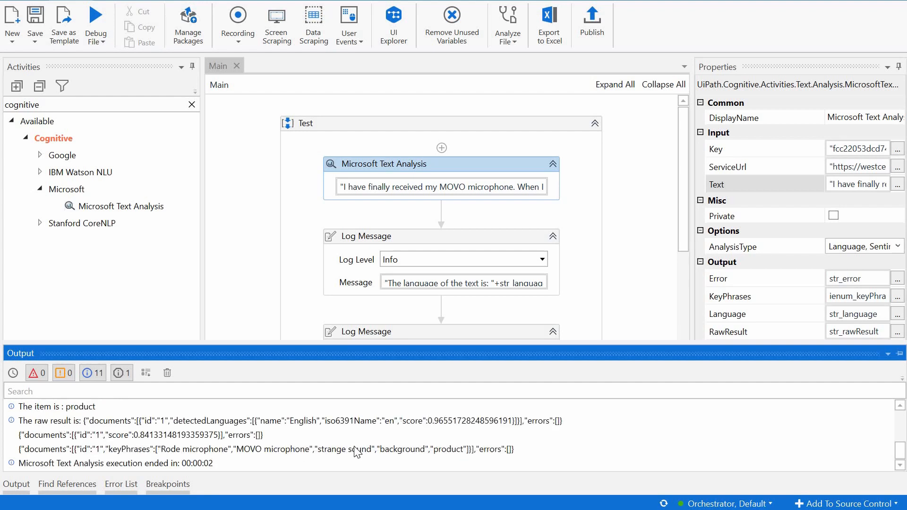
mouse_move(309, 420)
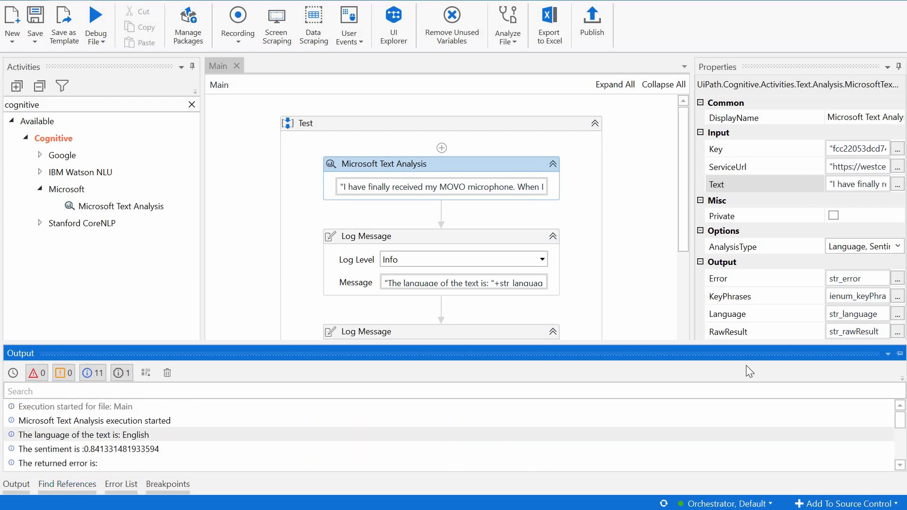
mouse_move(538, 362)
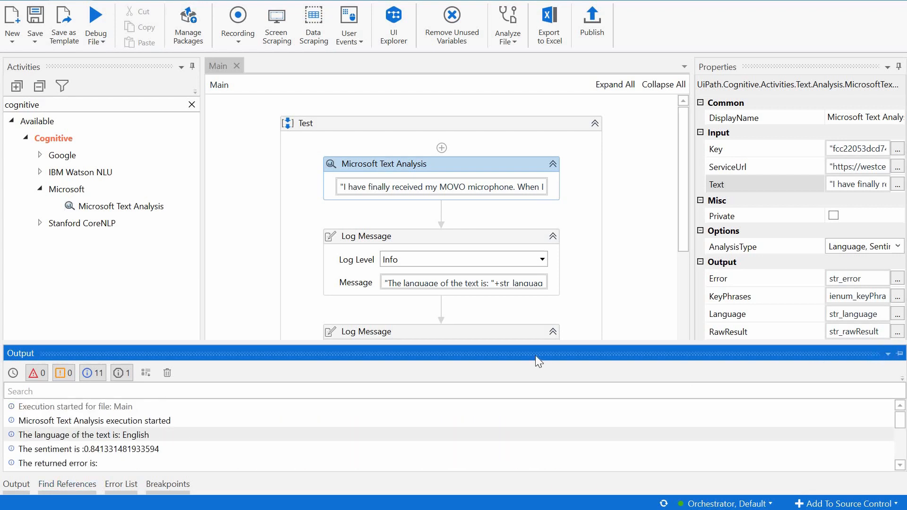
mouse_move(889, 367)
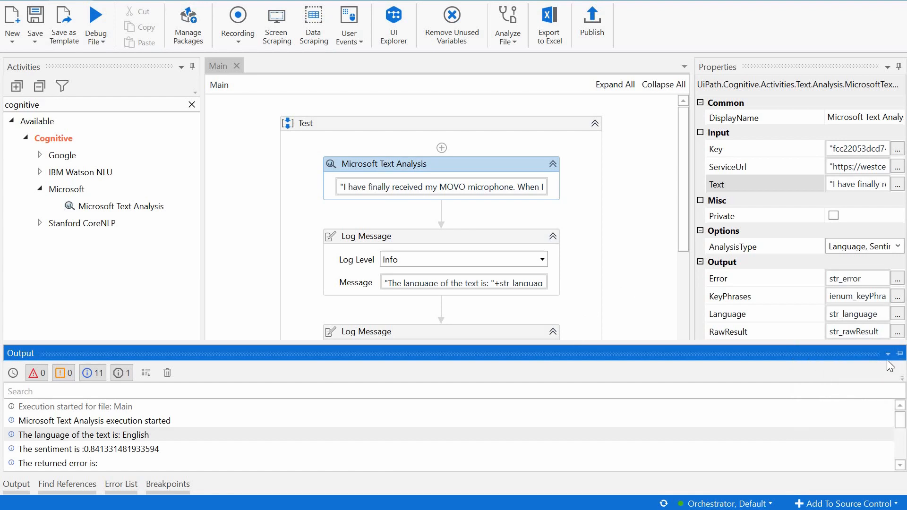
mouse_move(441, 237)
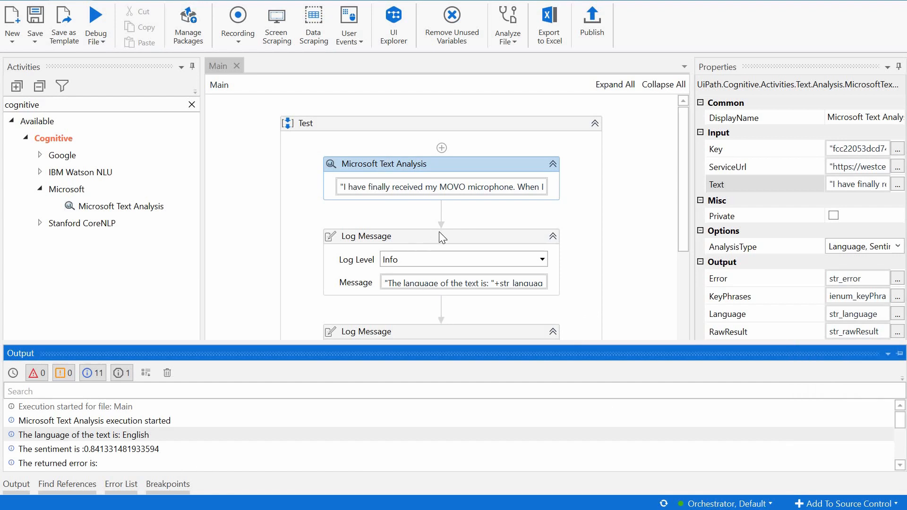
mouse_move(402, 240)
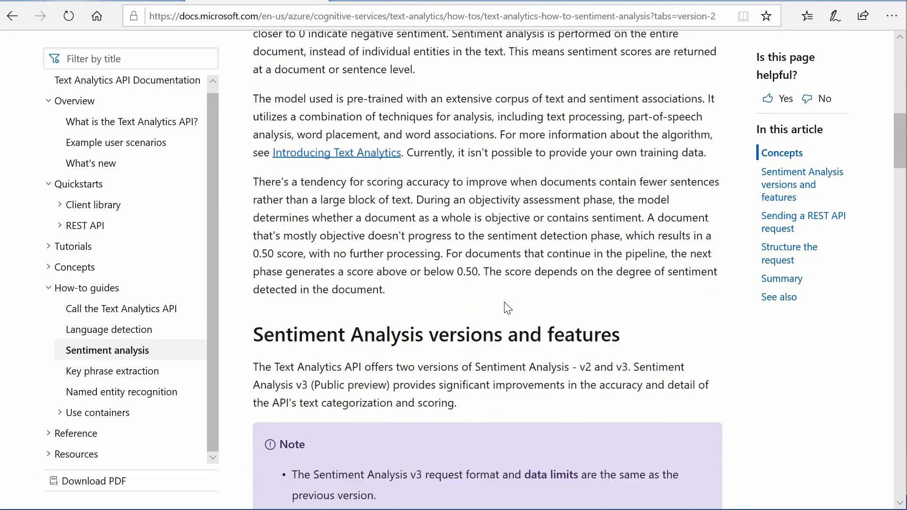
Scroll down through the Sentiment analysis how-to guide sections
scroll("down", 3)
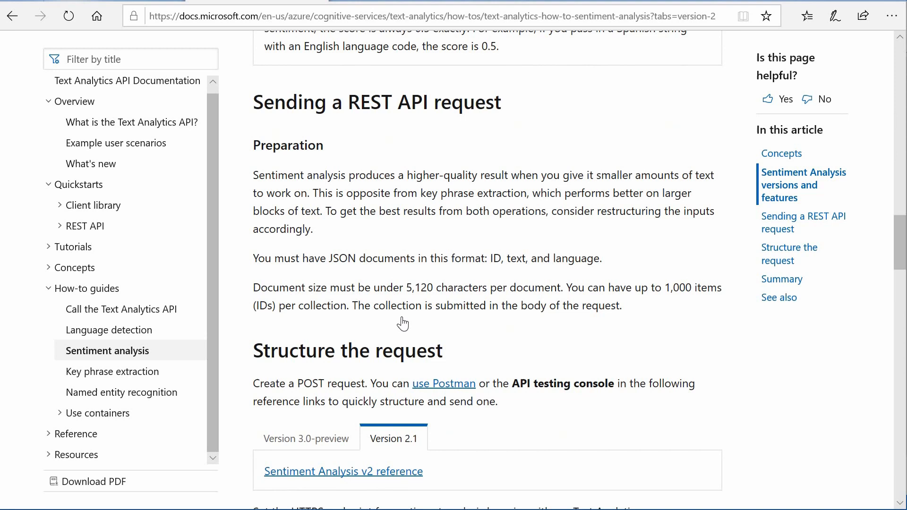
scroll("down", 3)
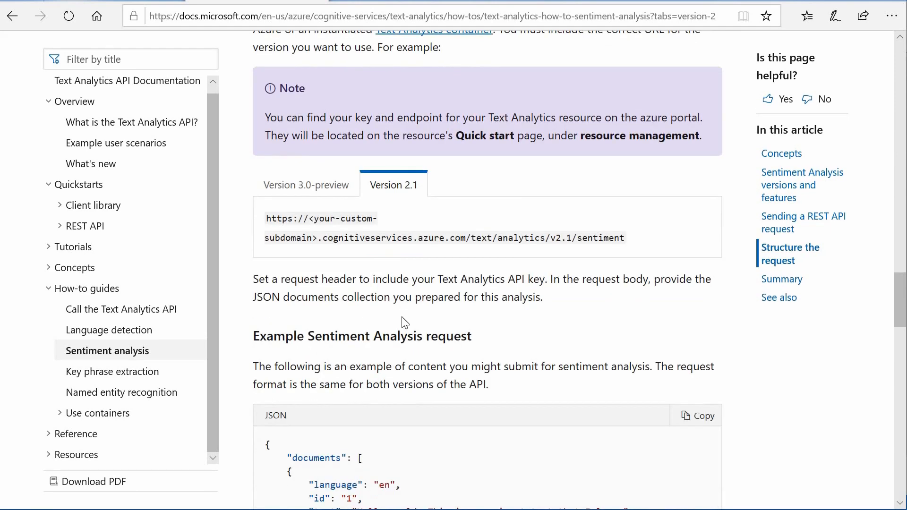
scroll("down", 3)
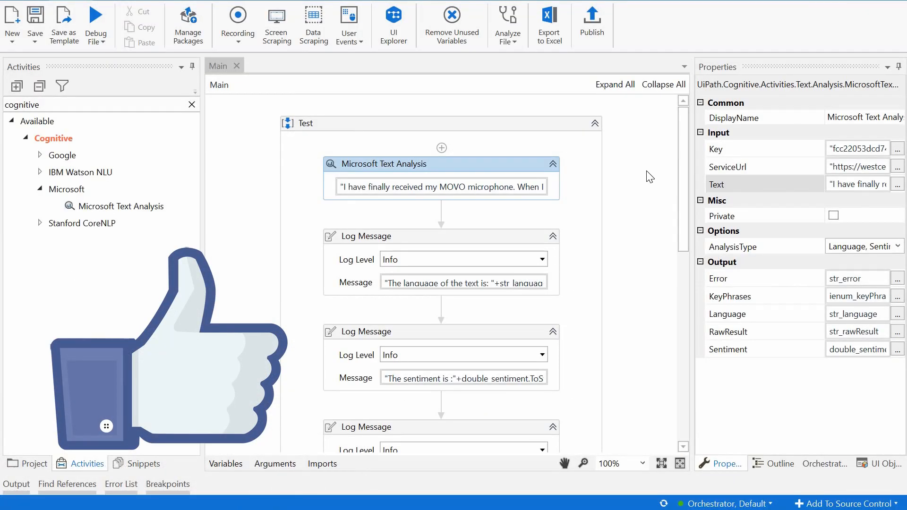
mouse_move(617, 190)
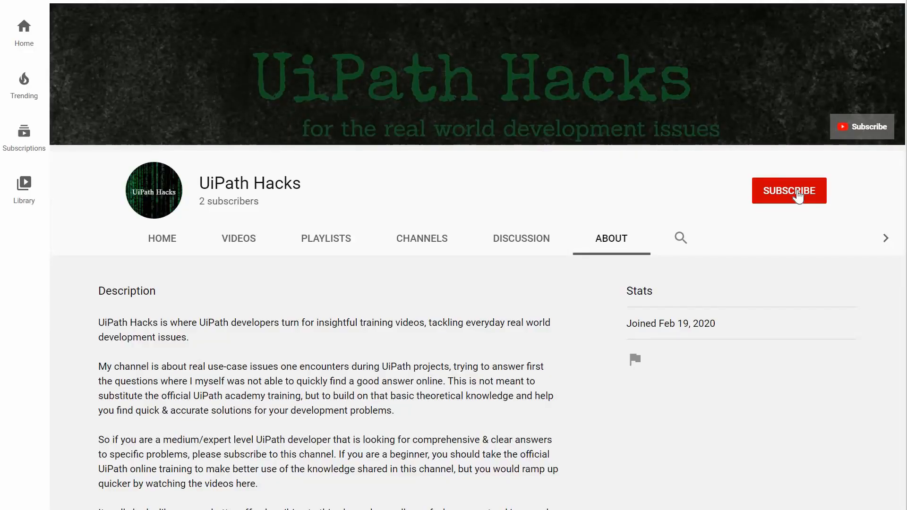
Subscribe to the UiPath Hacks YouTube channel from its About page
left_click(789, 191)
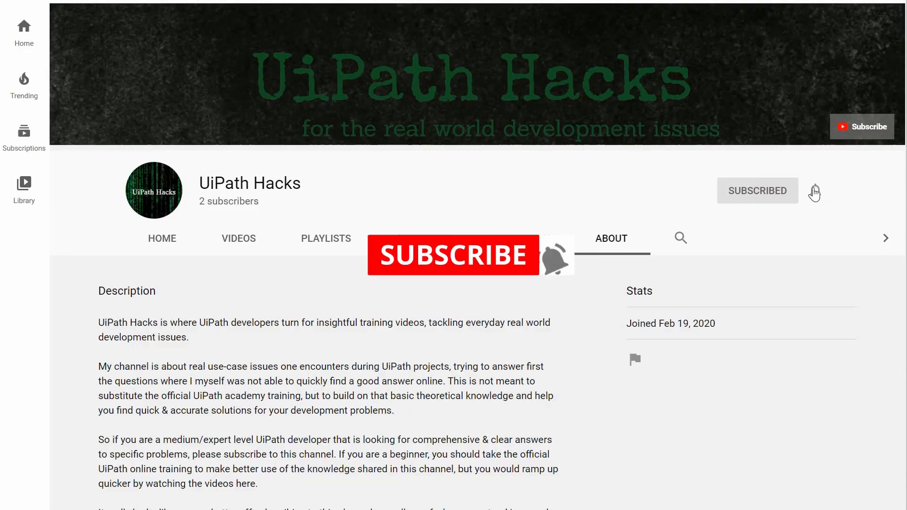